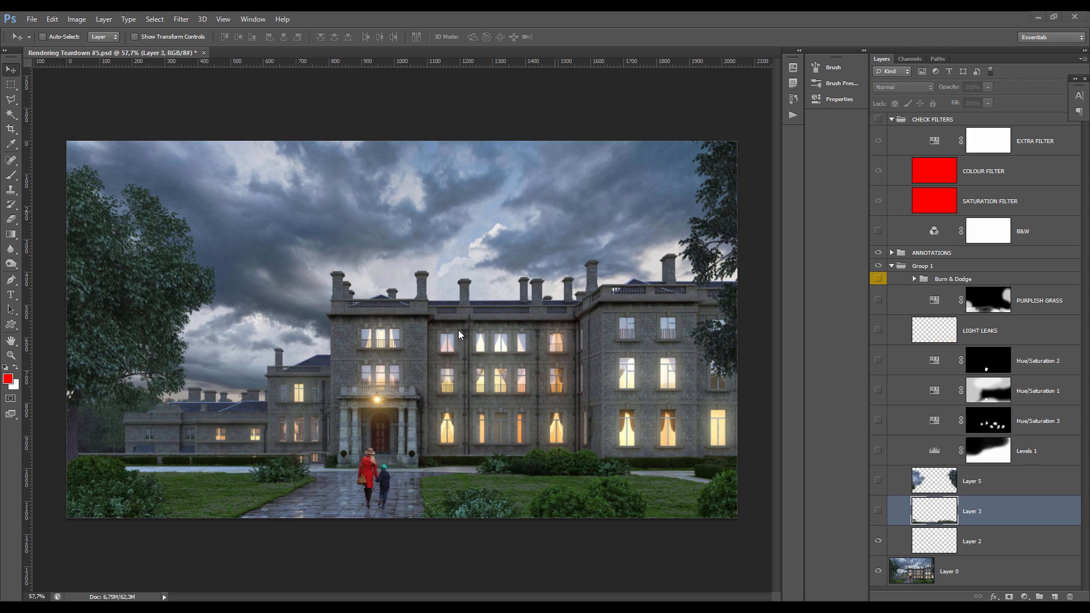
mouse_move(361, 217)
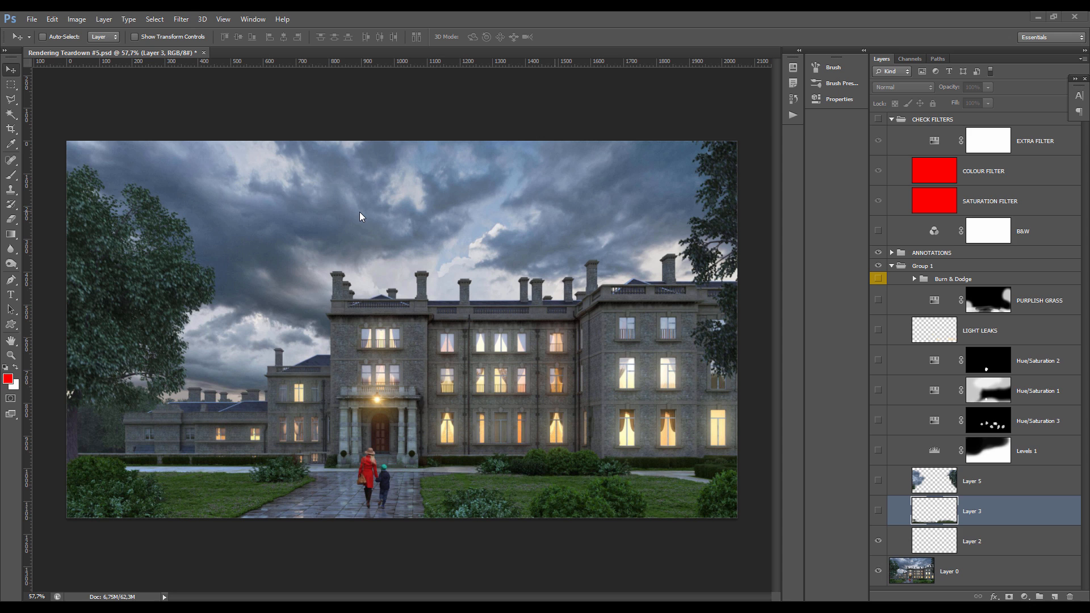
mouse_move(326, 478)
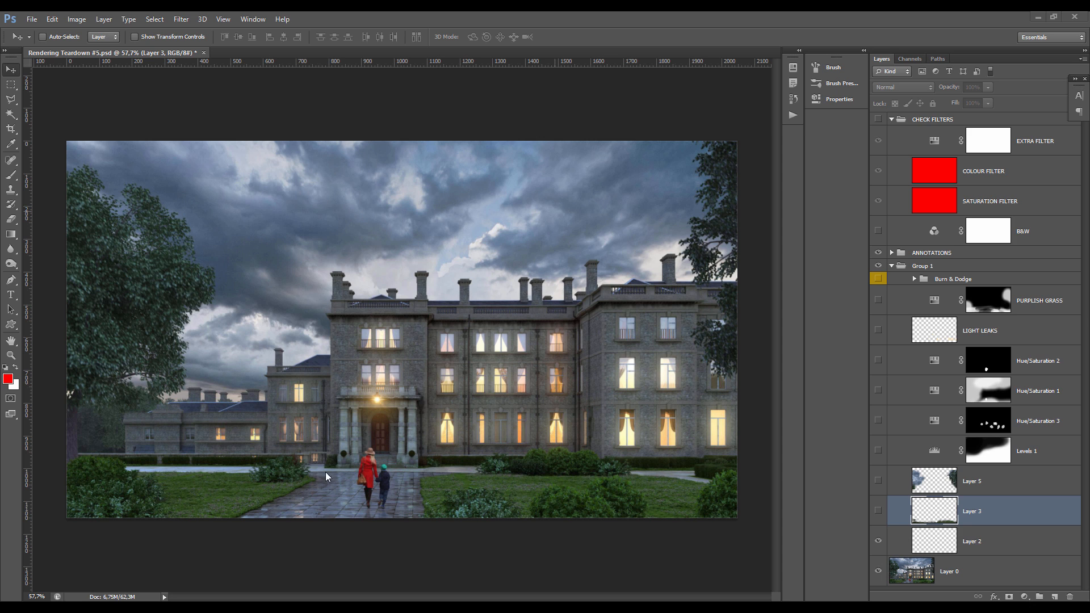
mouse_move(438, 327)
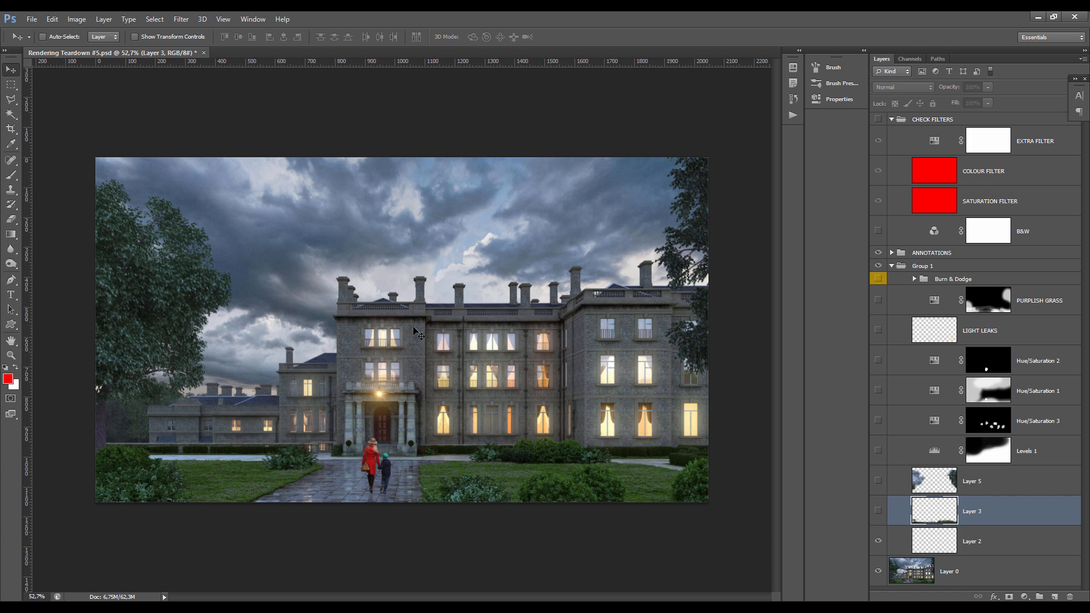
mouse_move(259, 293)
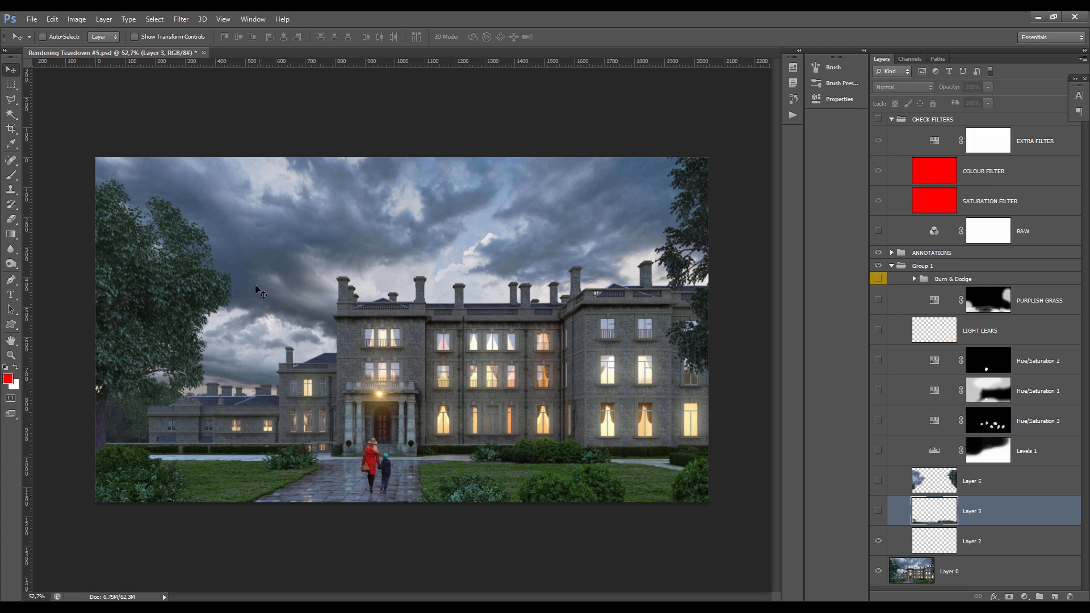
mouse_move(367, 279)
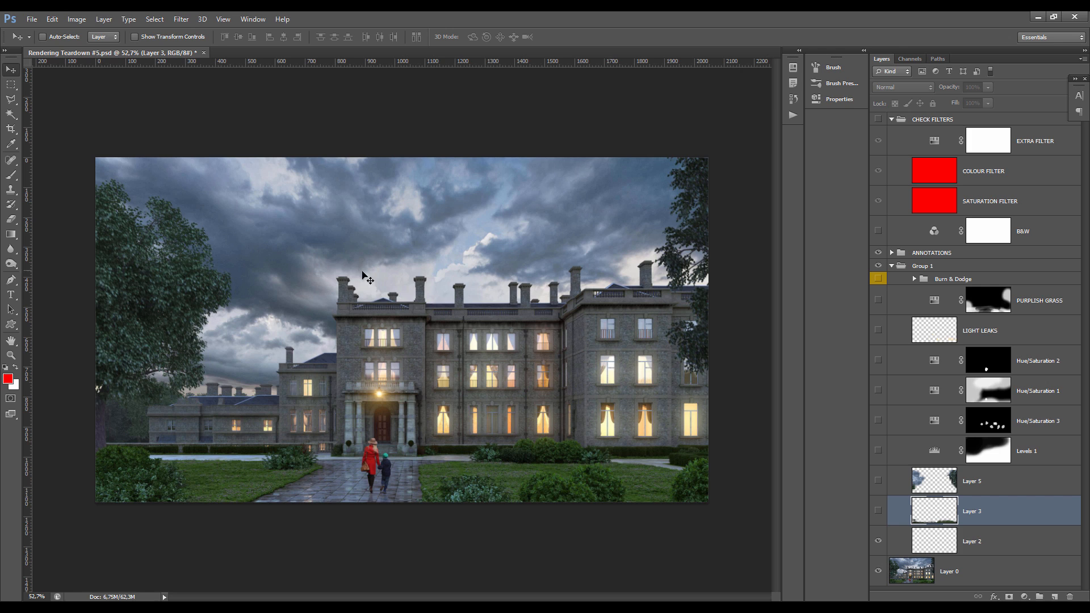
mouse_move(696, 305)
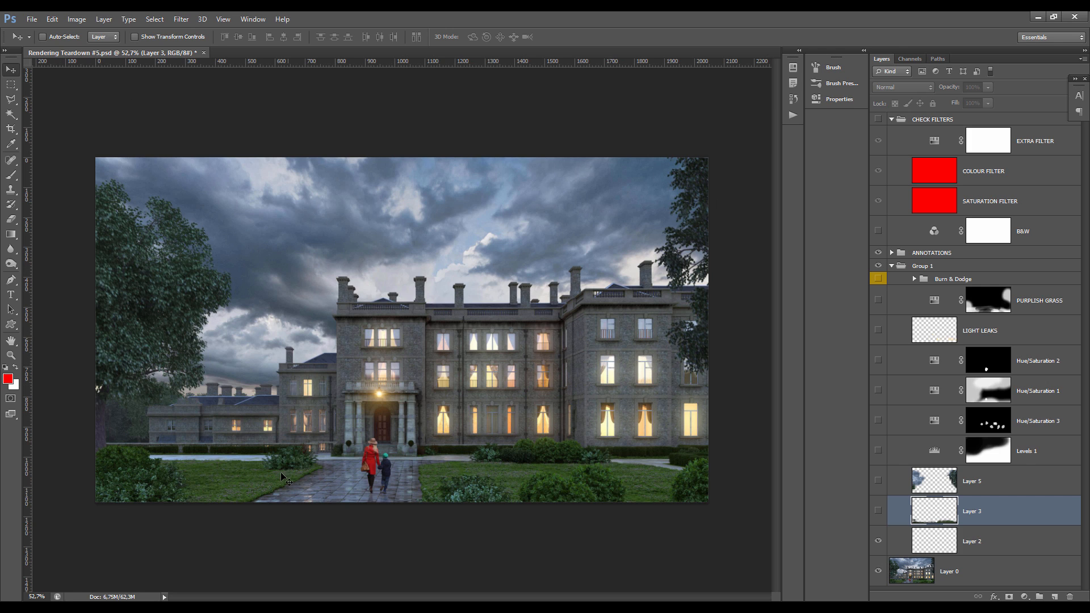
mouse_move(458, 308)
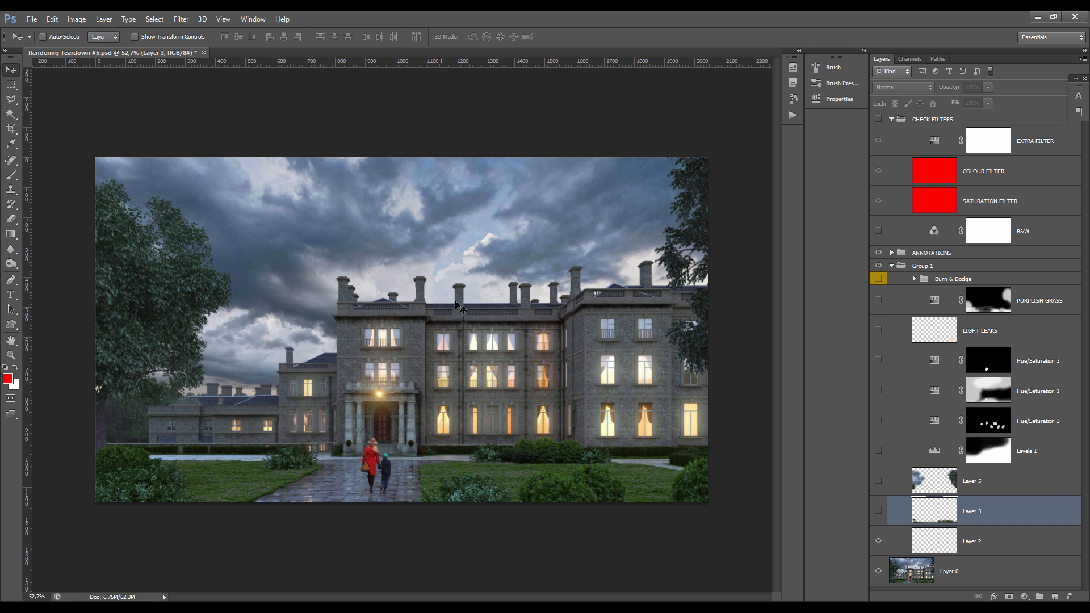
mouse_move(348, 357)
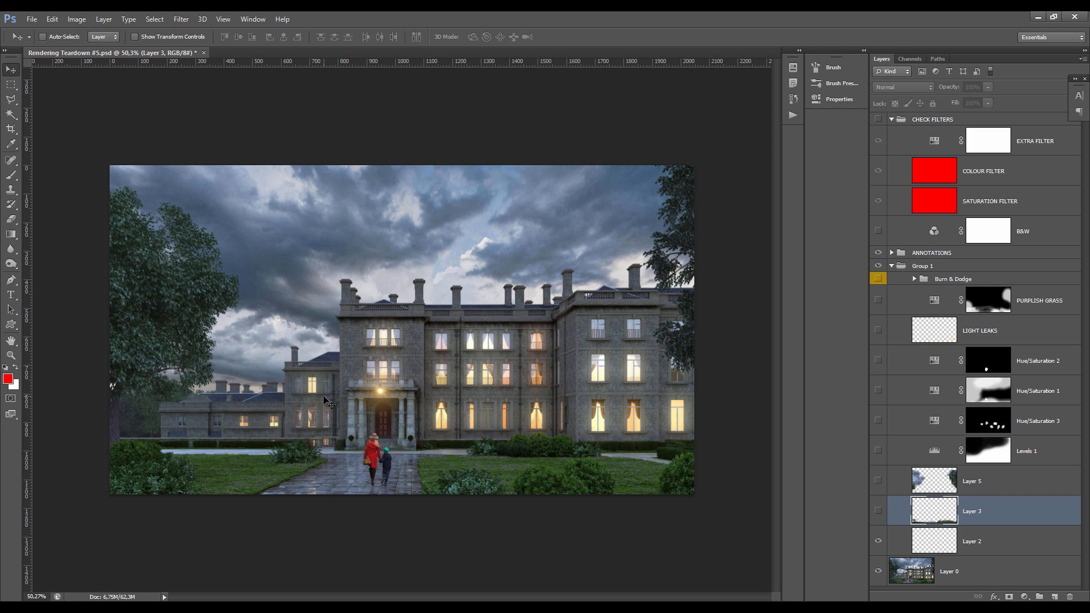
mouse_move(360, 379)
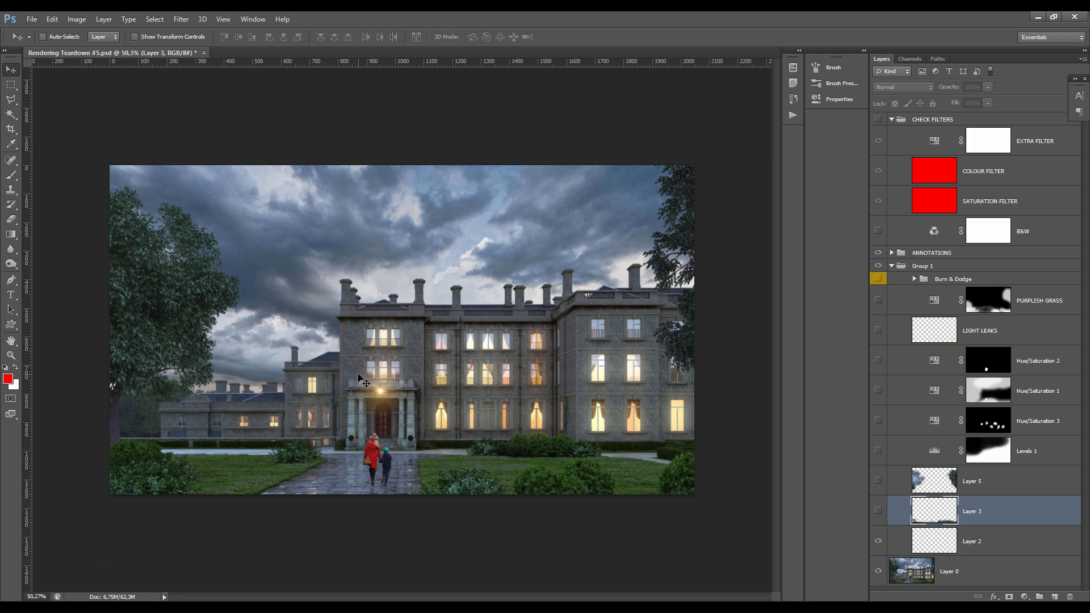
mouse_move(291, 392)
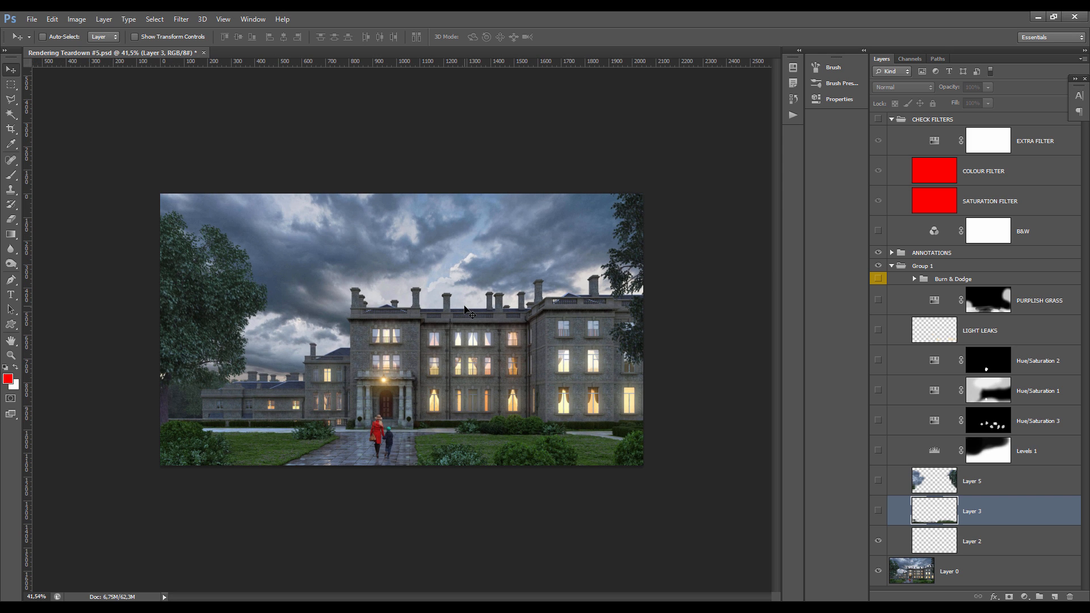
mouse_move(430, 327)
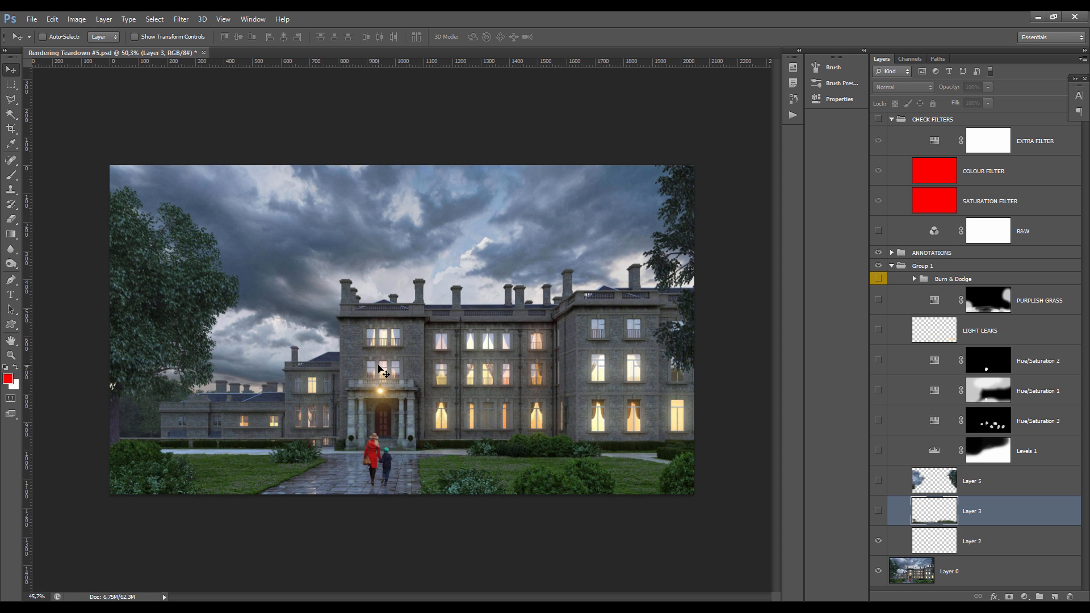
Step: Crop the canvas taller by pulling the bottom edge below the image and commit it
left_click(9, 126)
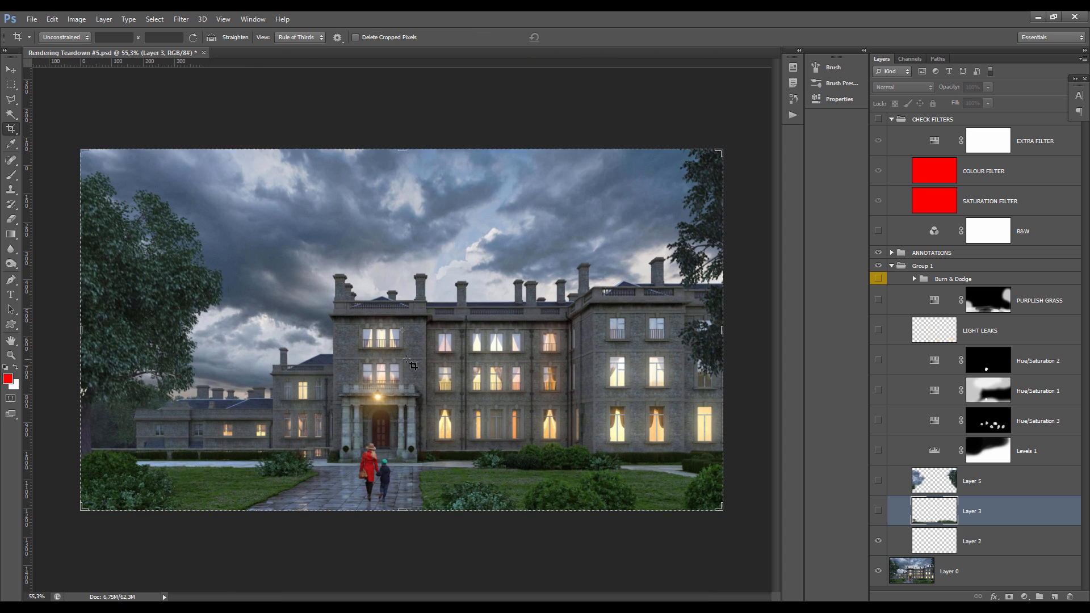
left_click_drag(402, 506, 402, 517)
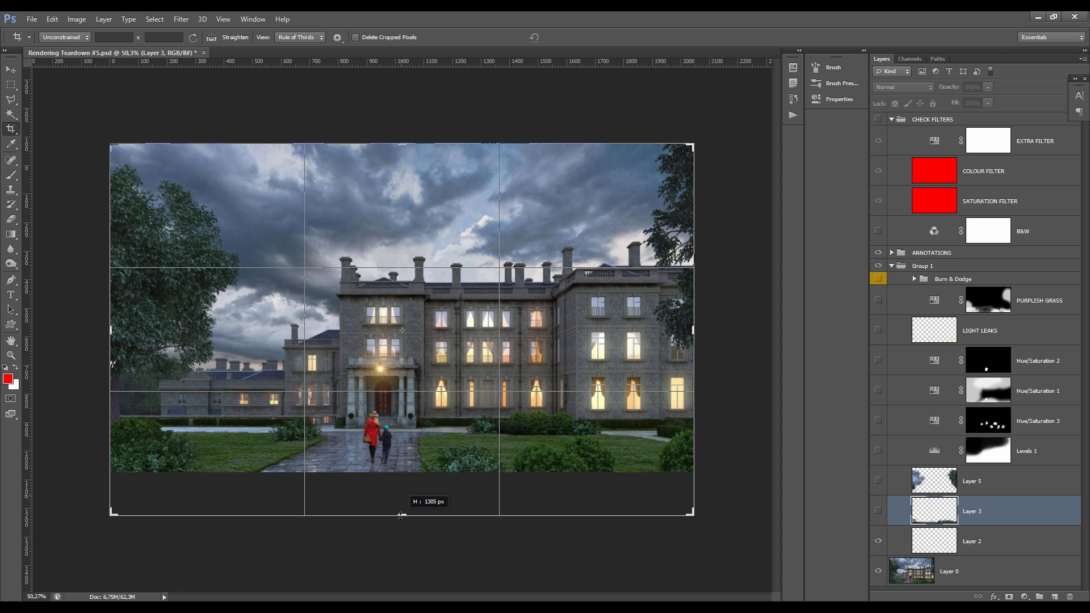
left_click_drag(402, 514, 402, 518)
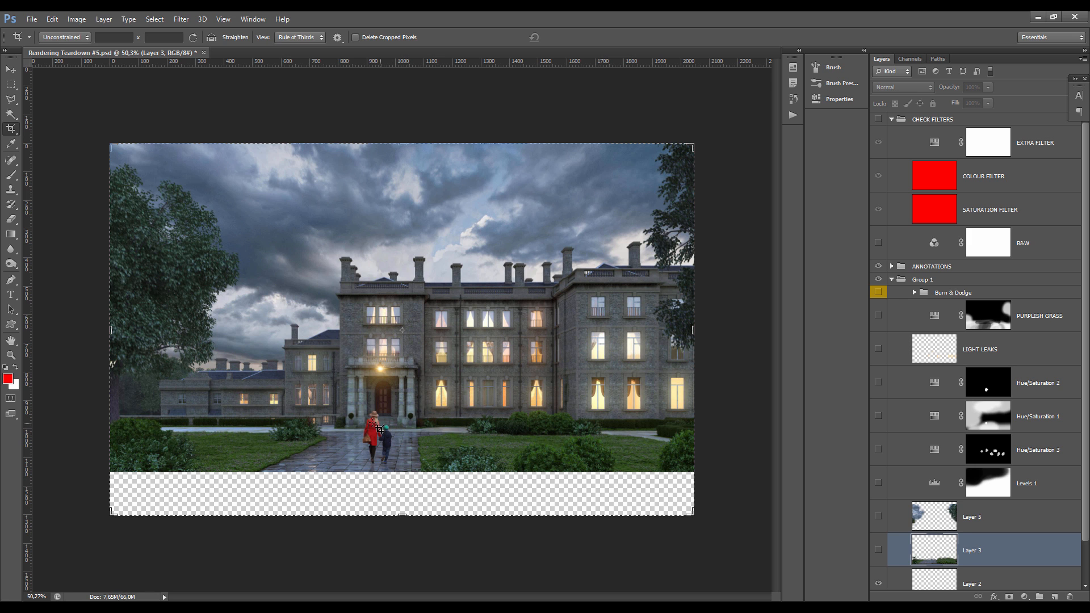
left_click(8, 72)
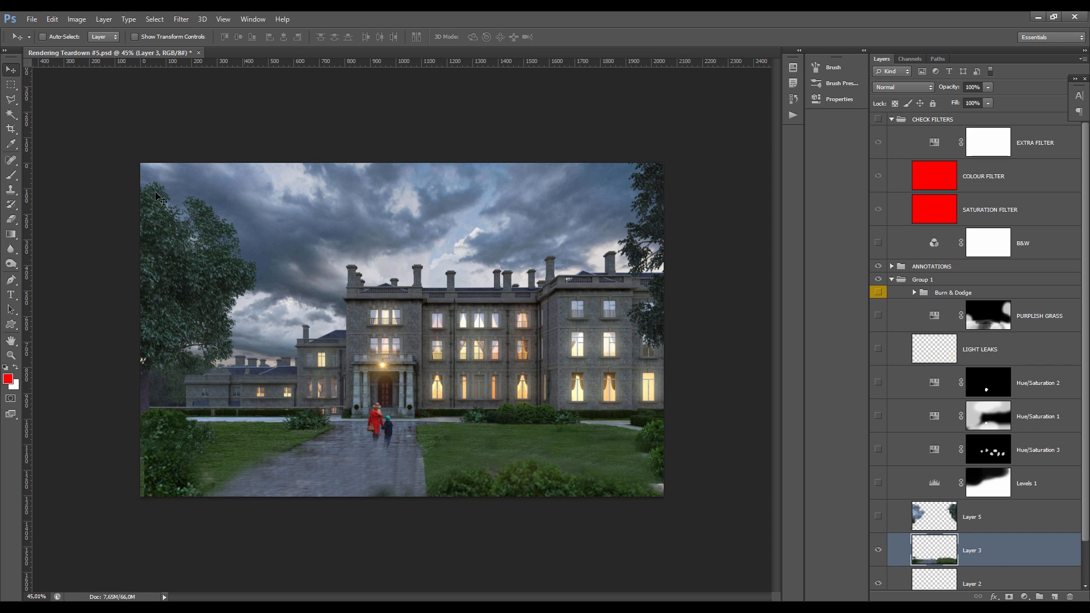
mouse_move(718, 147)
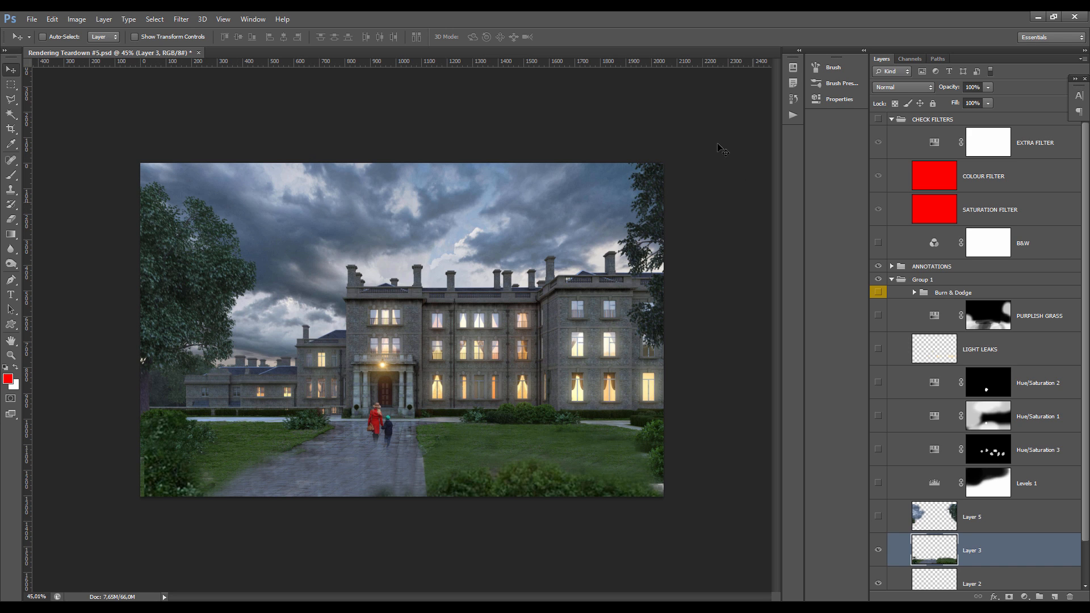
mouse_move(663, 409)
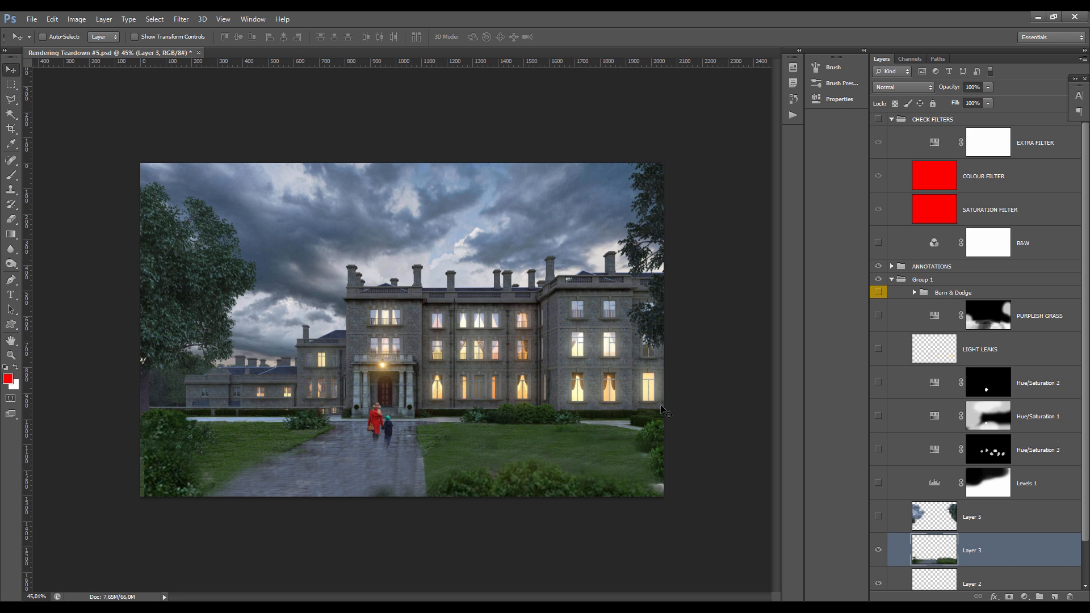
mouse_move(204, 353)
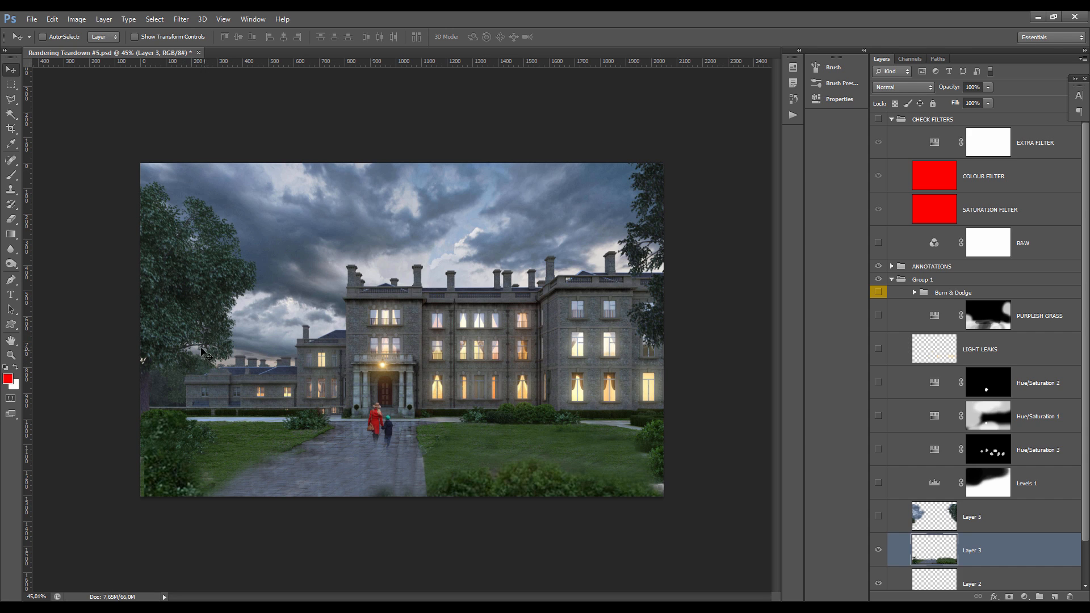
mouse_move(210, 264)
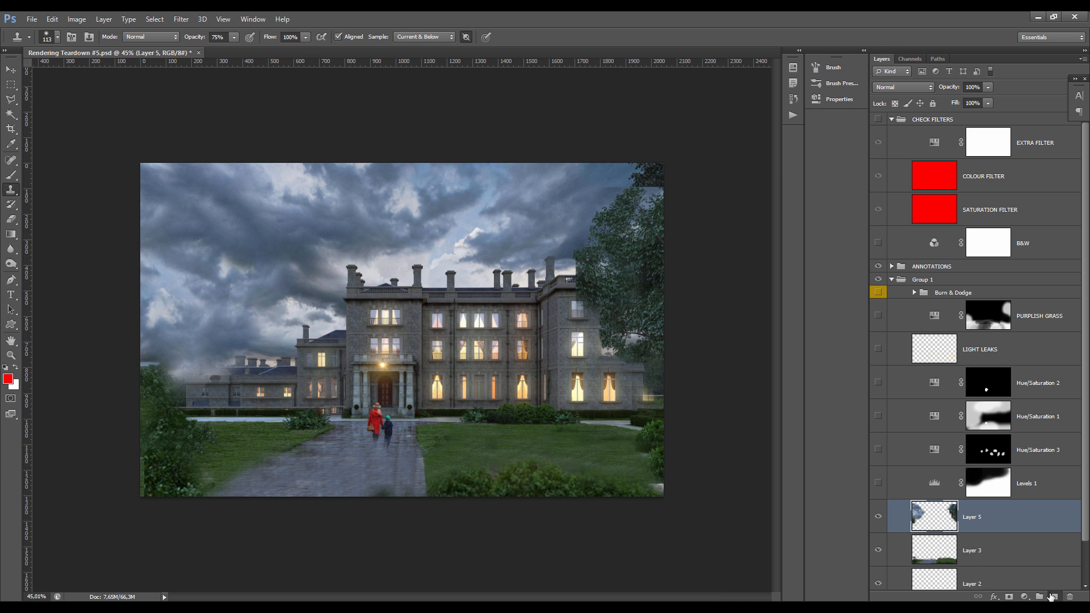
Step: Sketch two red straight lines, one across the sky and mansion, one along the horizon
left_click_drag(167, 379, 661, 168)
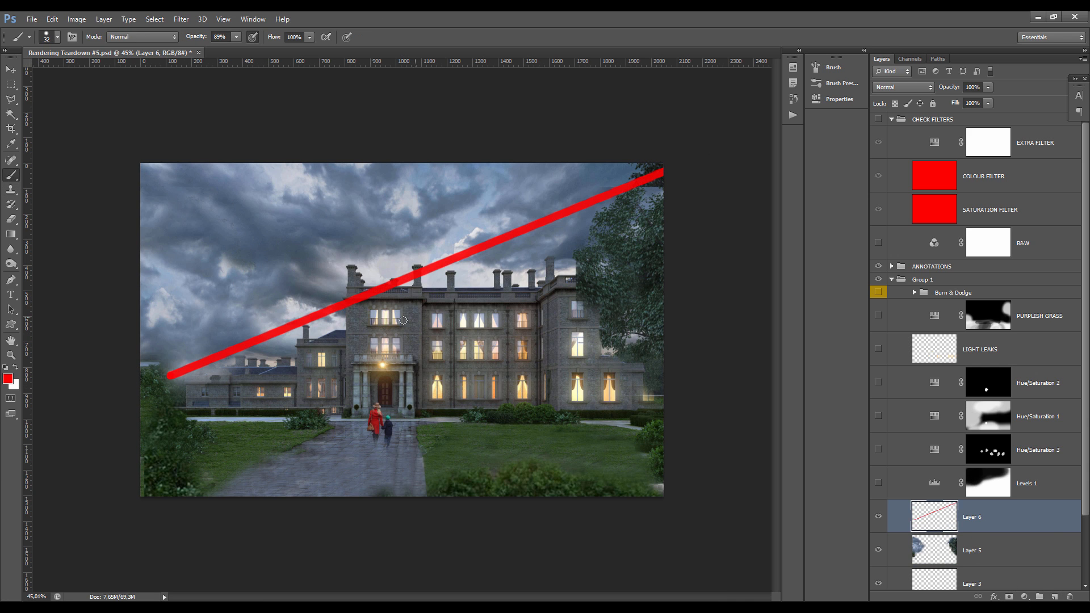
left_click_drag(141, 400, 661, 416)
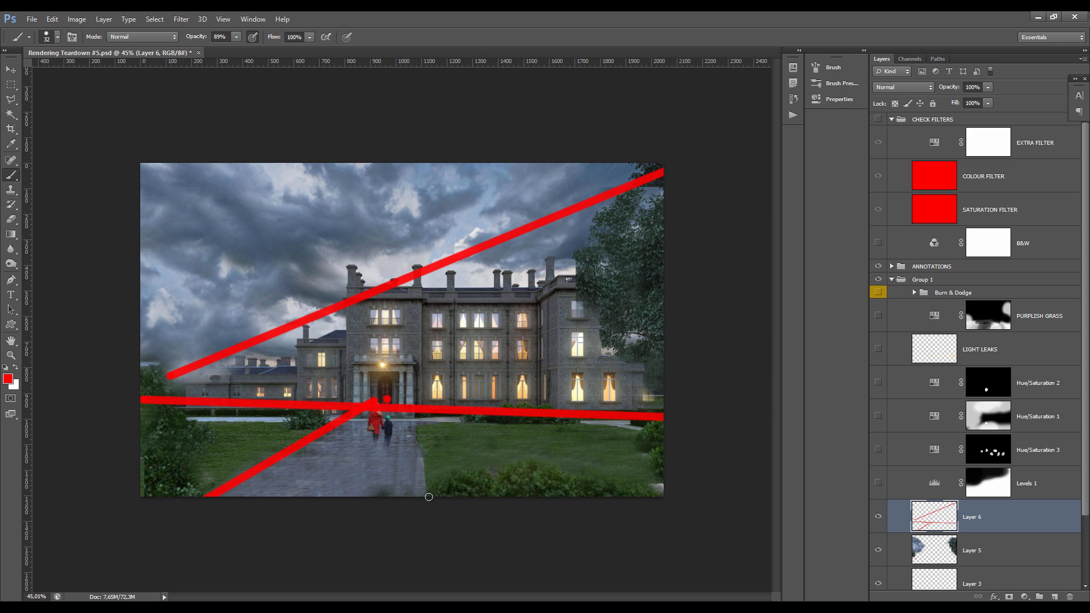
mouse_move(359, 470)
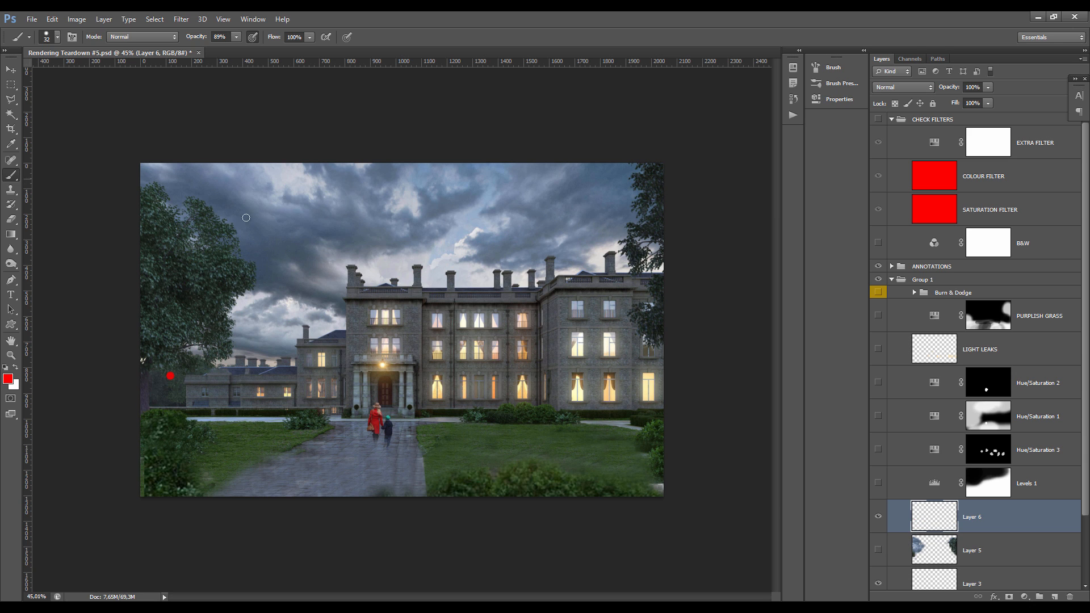
mouse_move(829, 428)
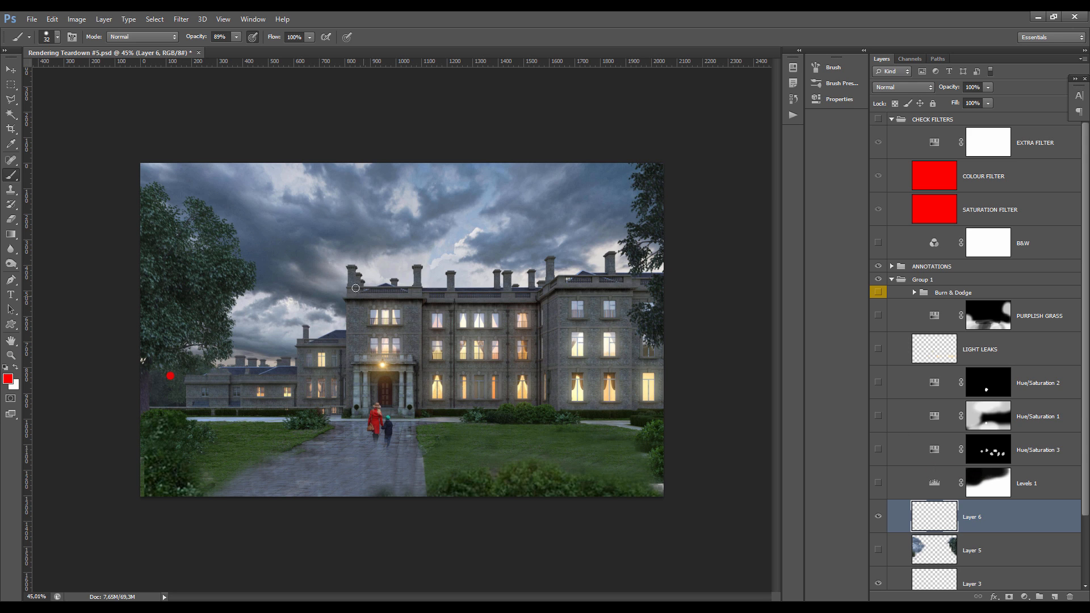
Step: Draw red lines tracing the footpath's perspective converging toward the front door
key("Ctrl+a")
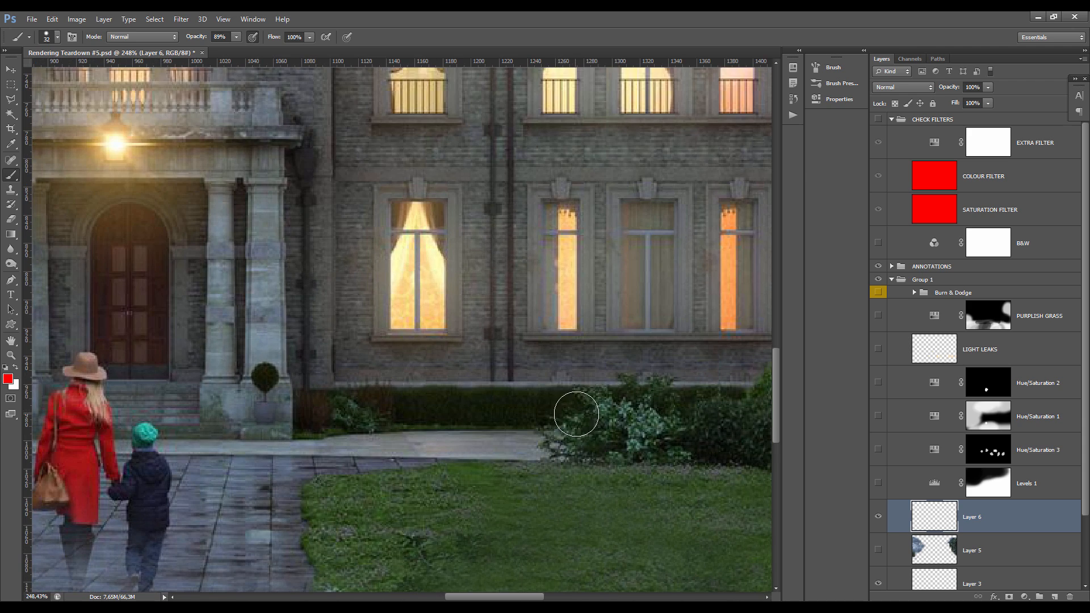
scroll("right", 3)
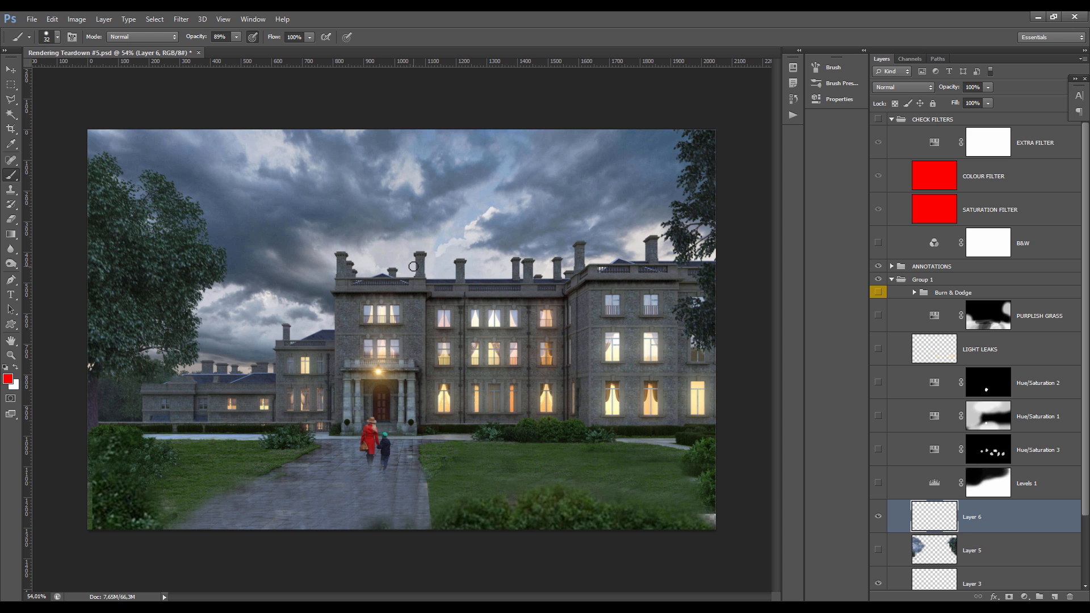
mouse_move(397, 366)
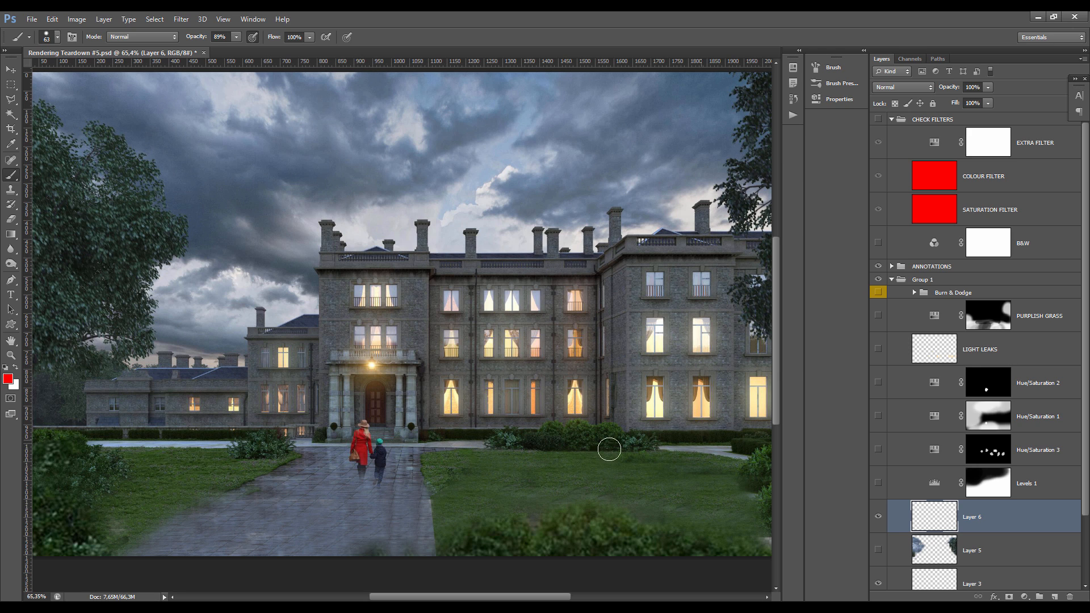
left_click_drag(608, 450, 434, 446)
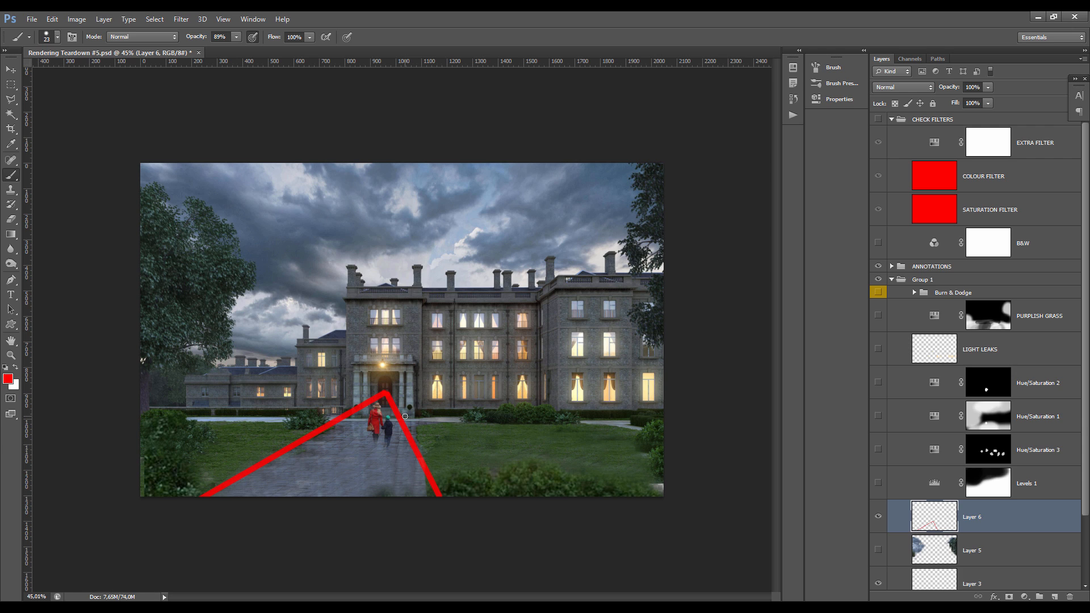
mouse_move(368, 387)
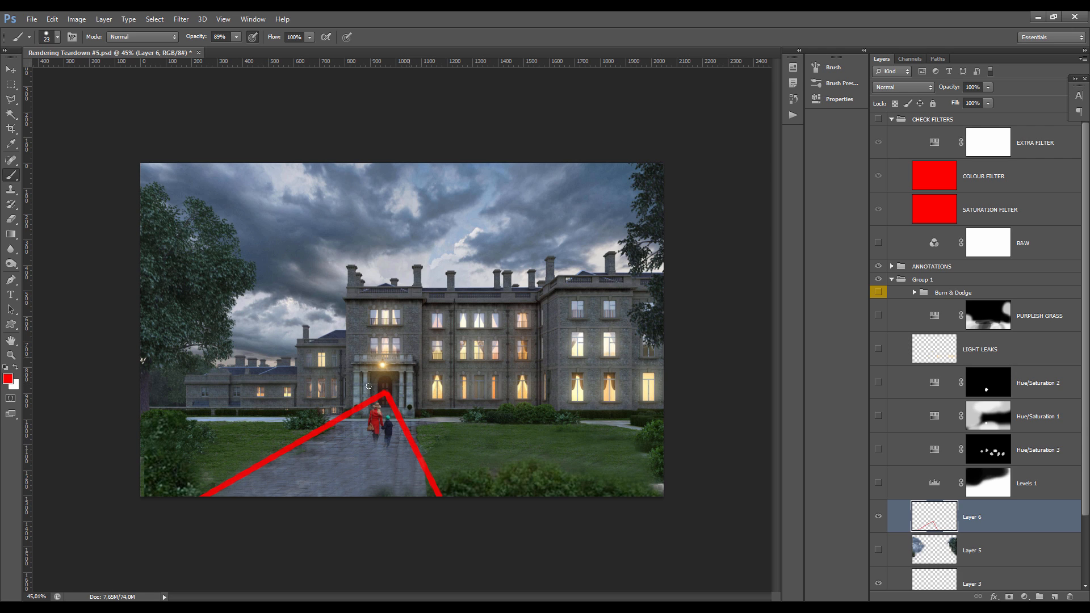
left_click_drag(379, 386, 382, 402)
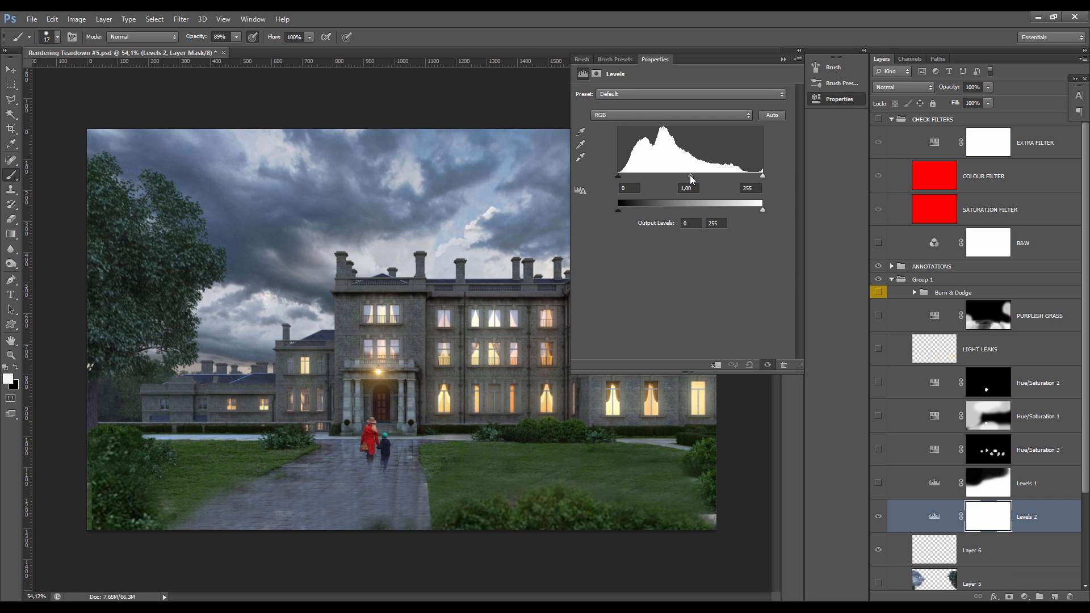
Step: Nudge the new Levels midtones, then retouch the stonework beside the porch lamp
left_click_drag(689, 175, 688, 174)
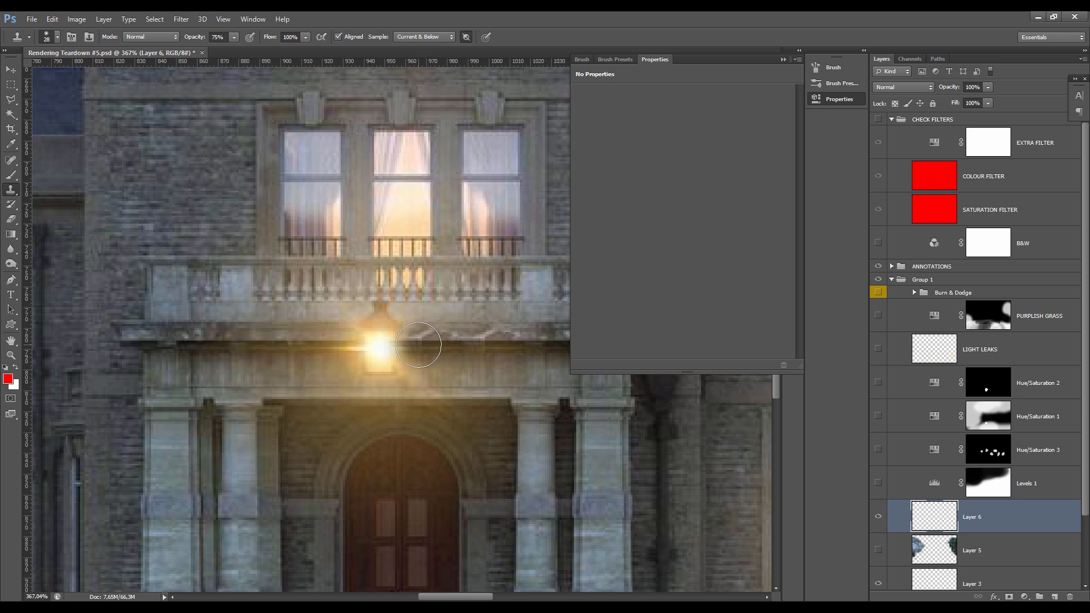
left_click_drag(418, 344, 341, 345)
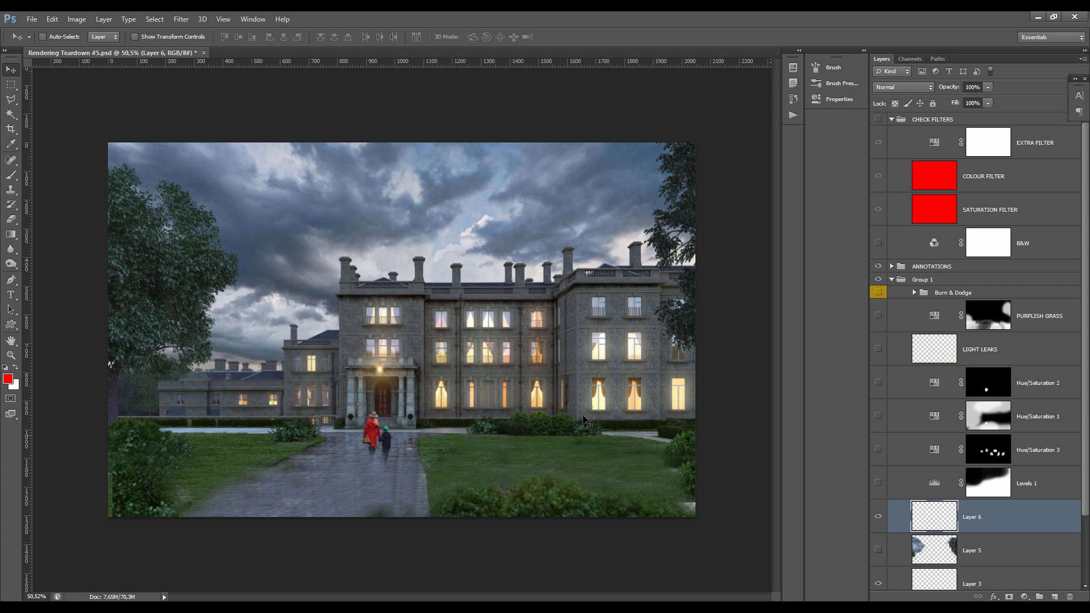
mouse_move(492, 421)
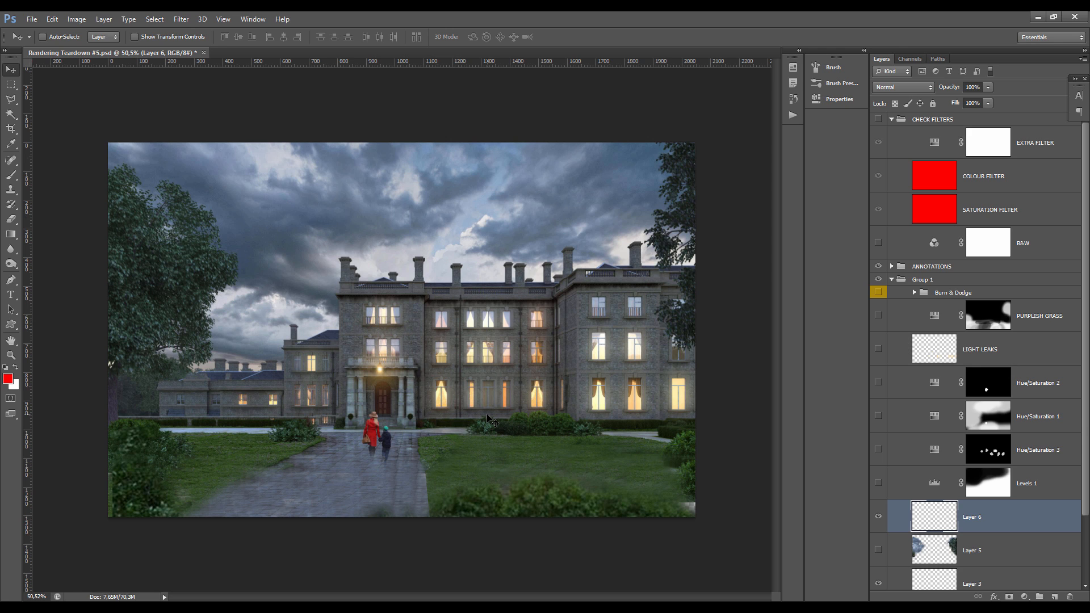
mouse_move(492, 370)
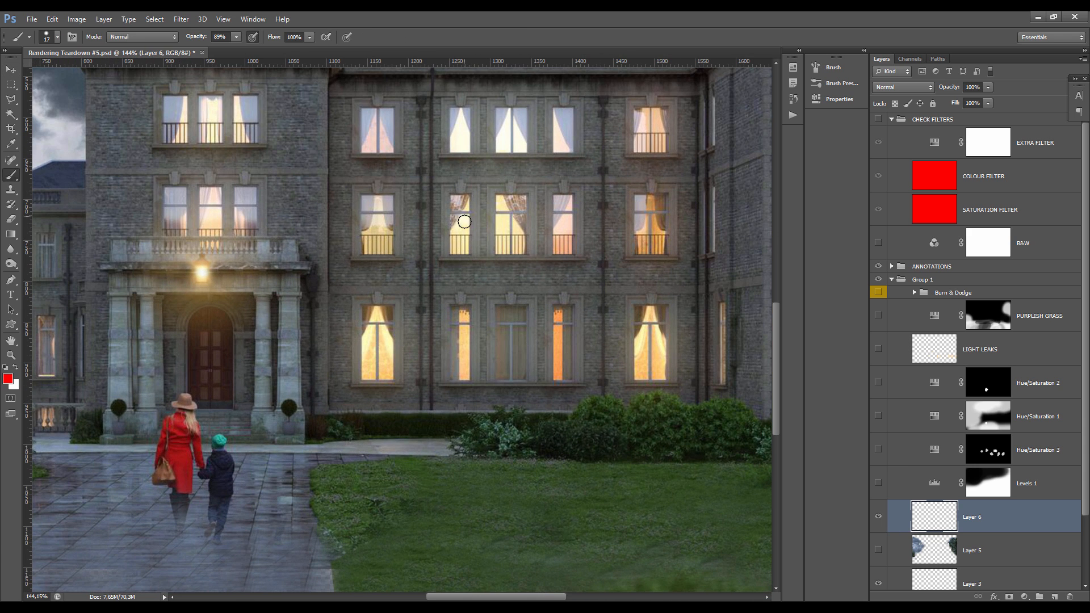
left_click_drag(456, 202, 518, 250)
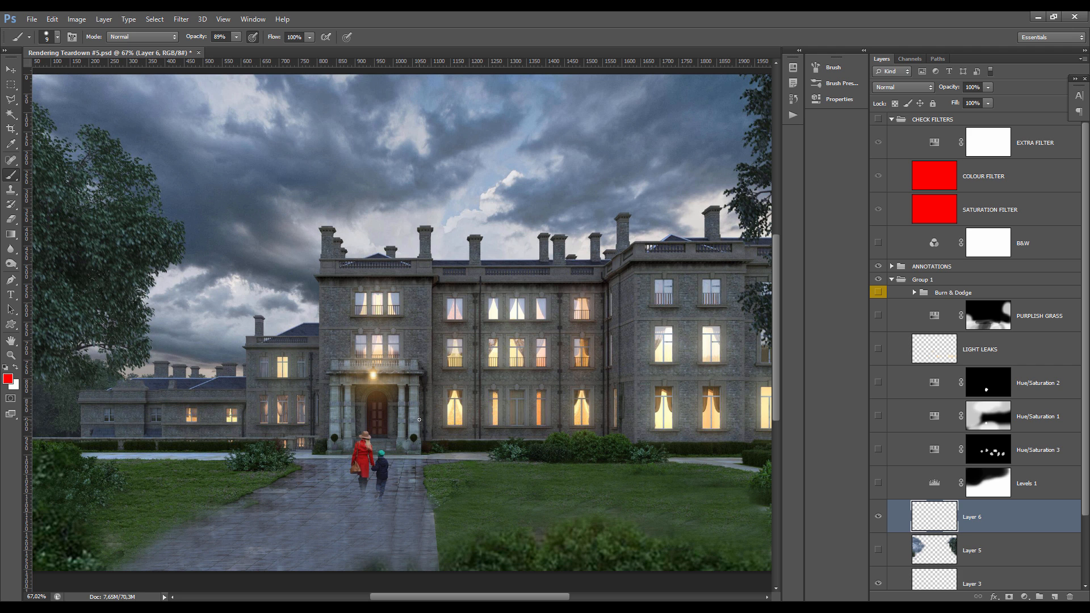
mouse_move(427, 346)
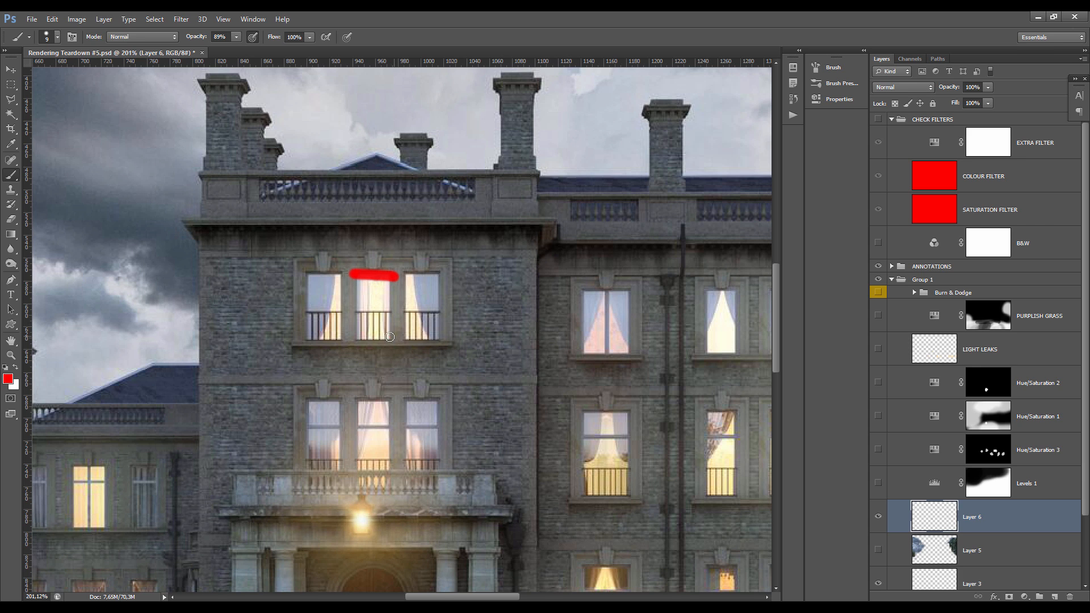
left_click_drag(391, 275, 391, 338)
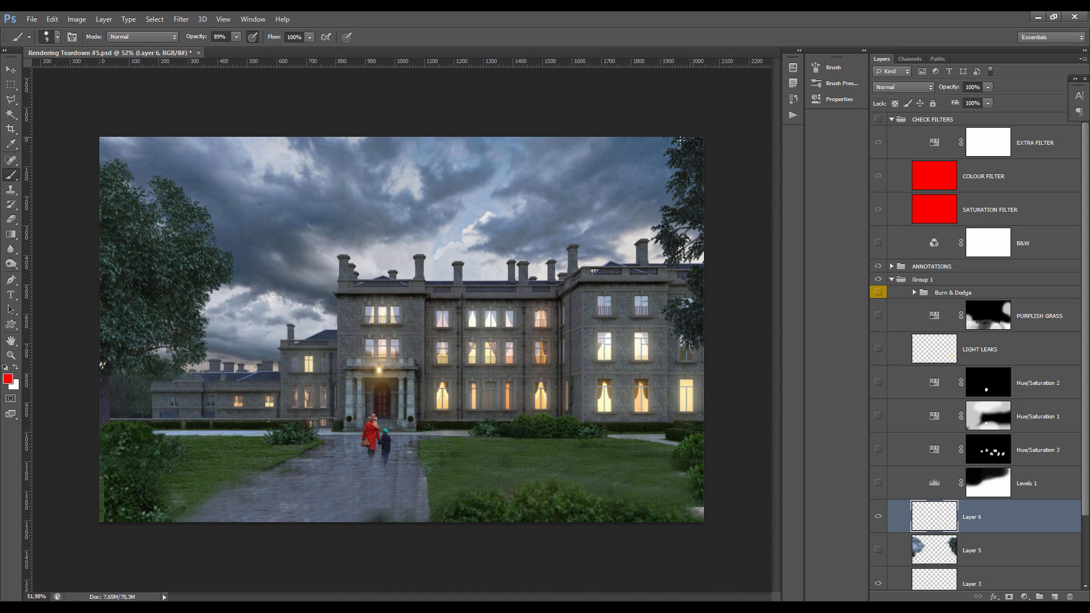
Step: Drag across the upper-left sky of the mansion rendering while reviewing it
left_click_drag(139, 202, 202, 239)
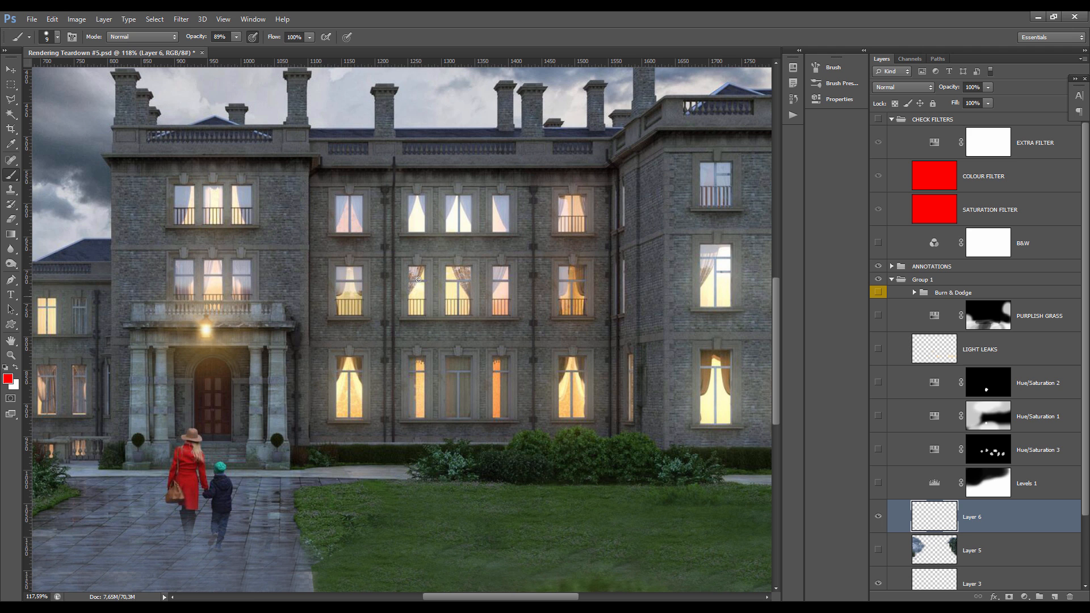
mouse_move(426, 317)
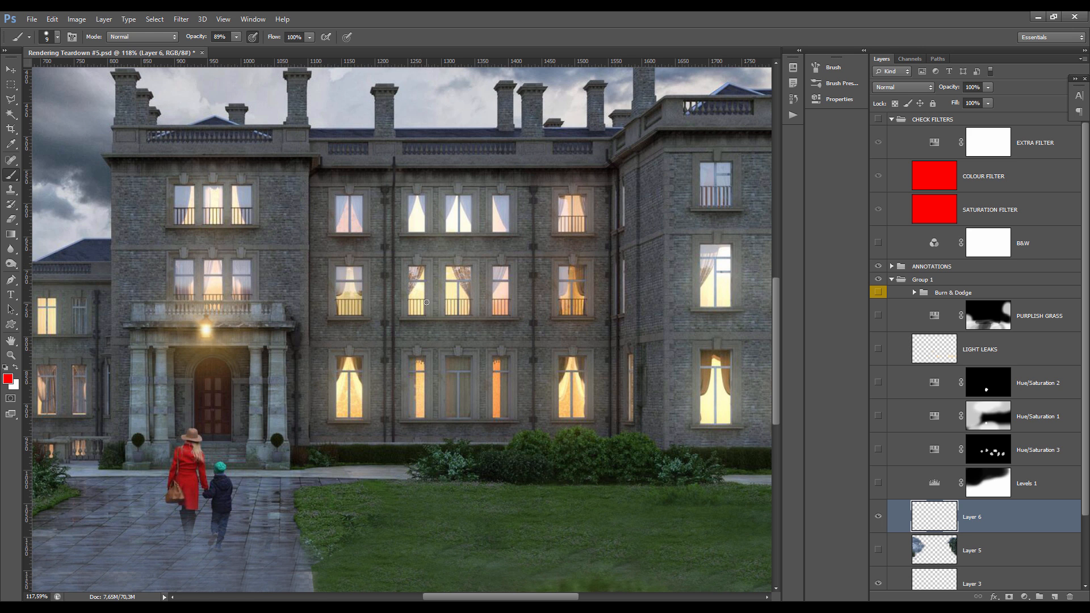
mouse_move(470, 290)
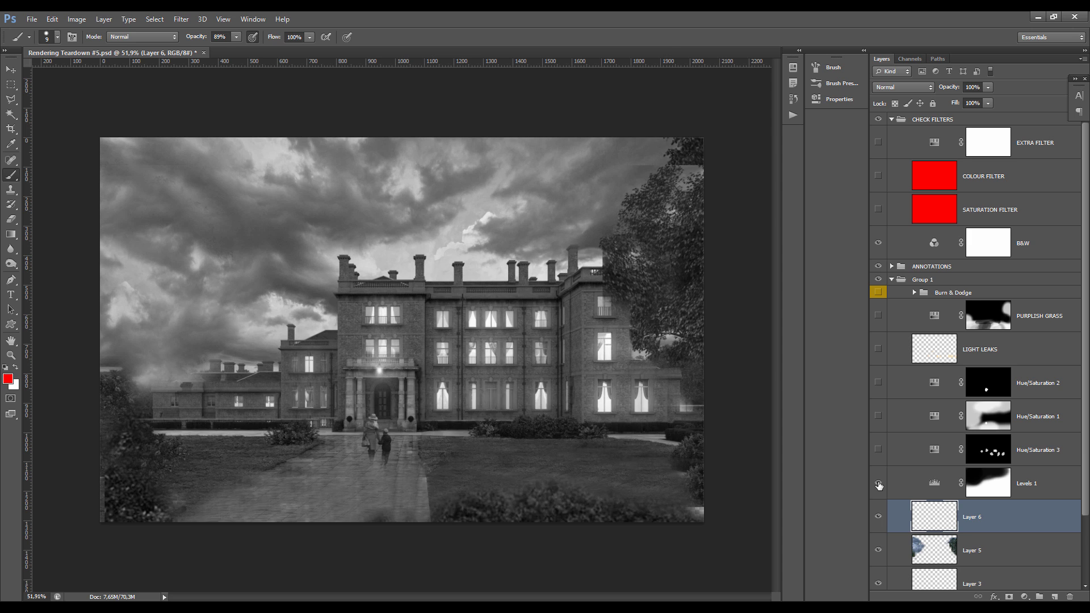
Step: Enable Levels 1 and tweak its input levels toward 6, 0.81, 255
left_click(989, 483)
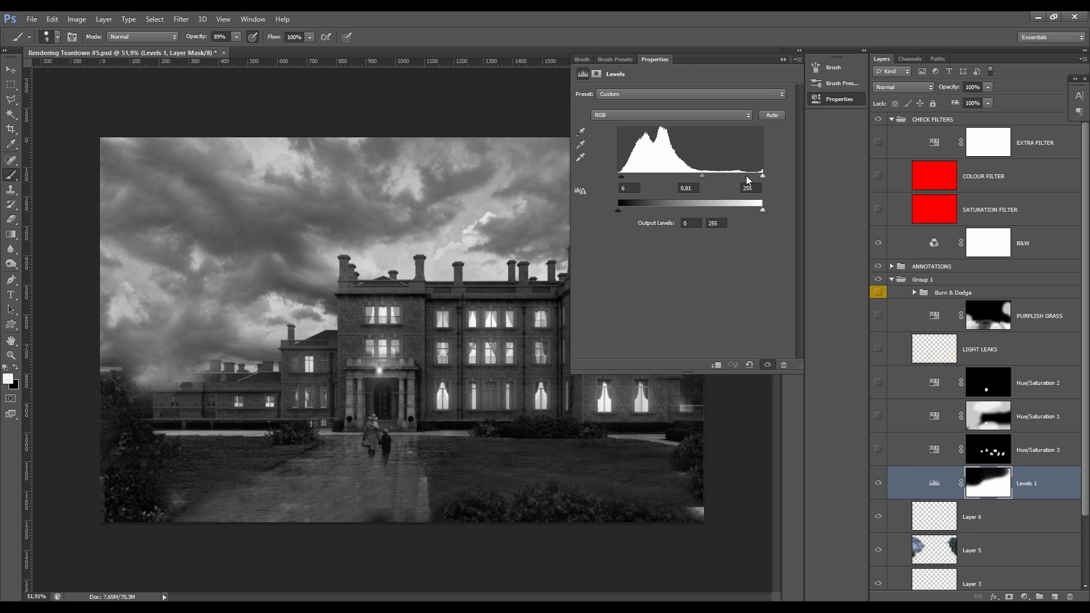
left_click_drag(762, 176, 747, 176)
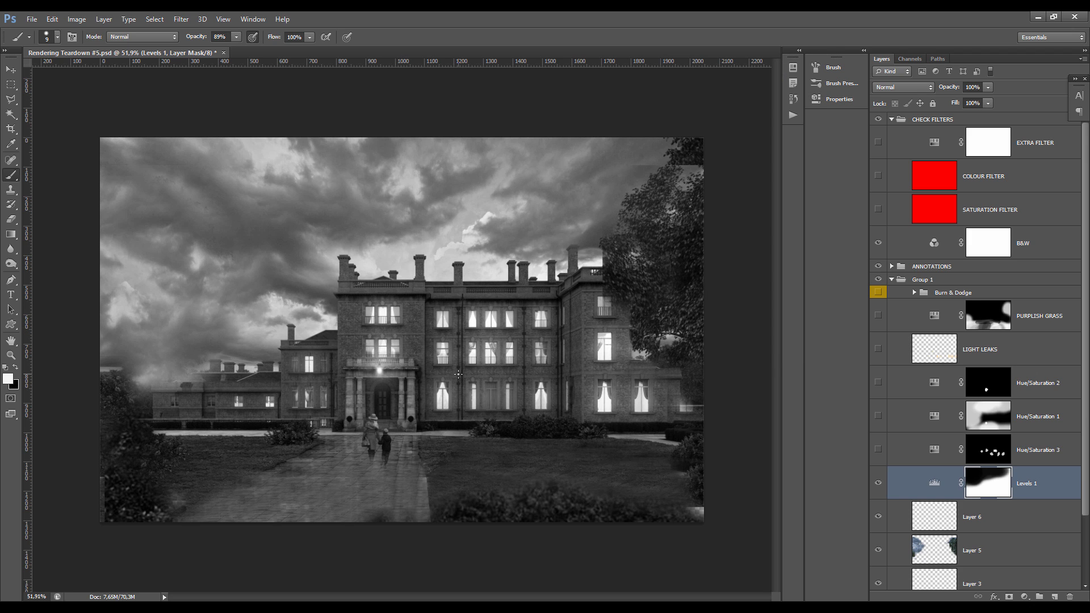
mouse_move(364, 335)
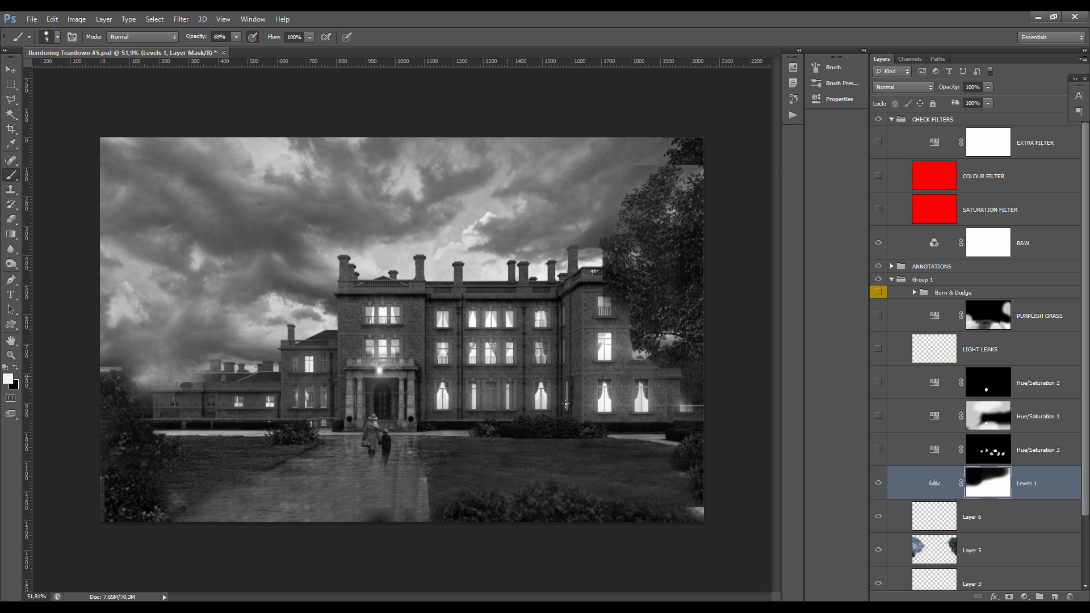
mouse_move(527, 349)
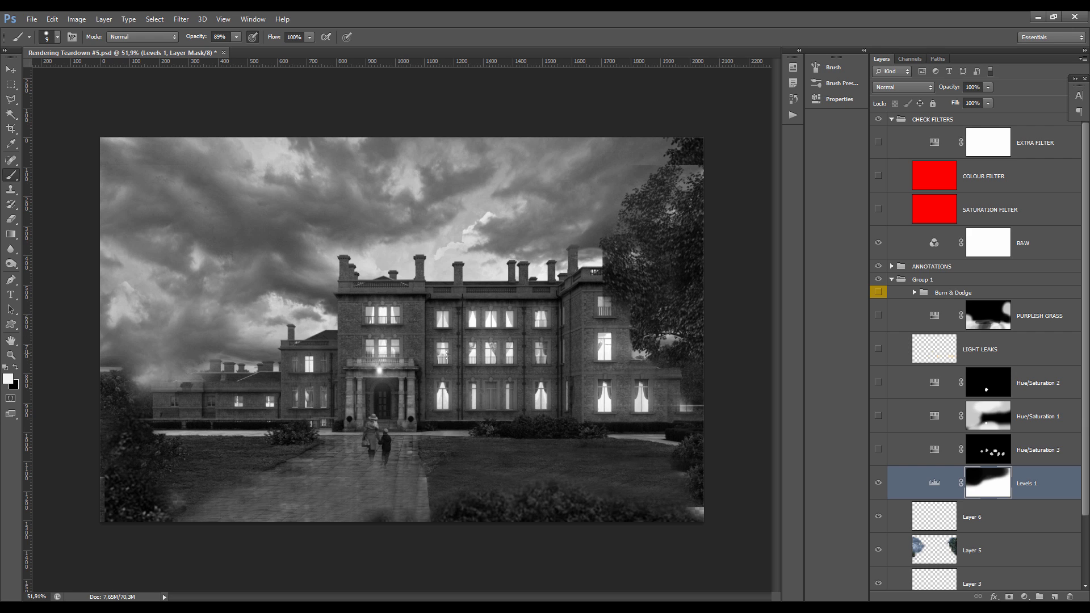
mouse_move(953, 486)
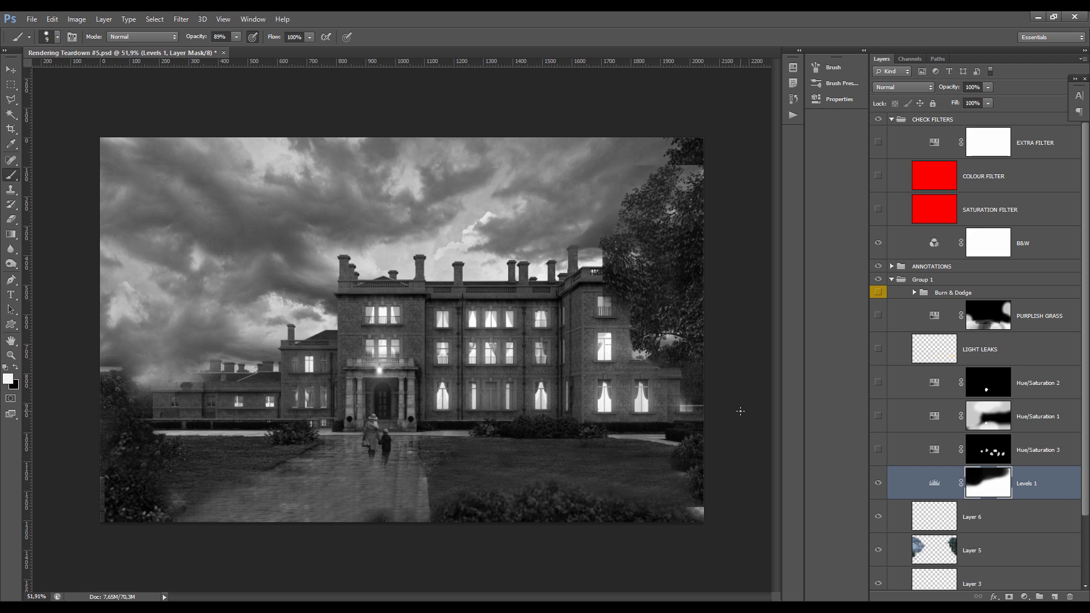
mouse_move(270, 374)
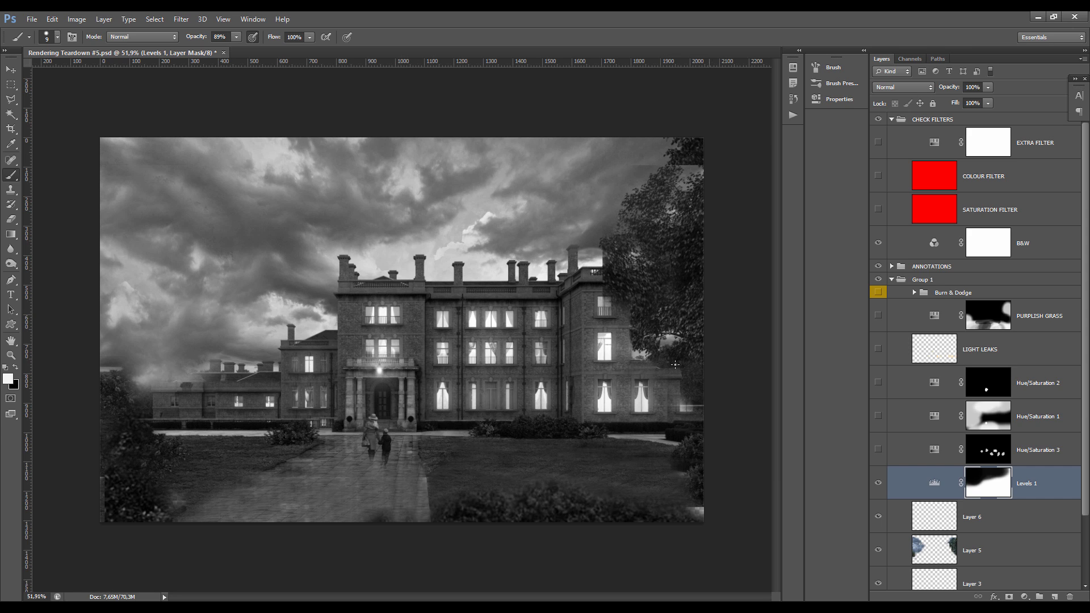
mouse_move(678, 282)
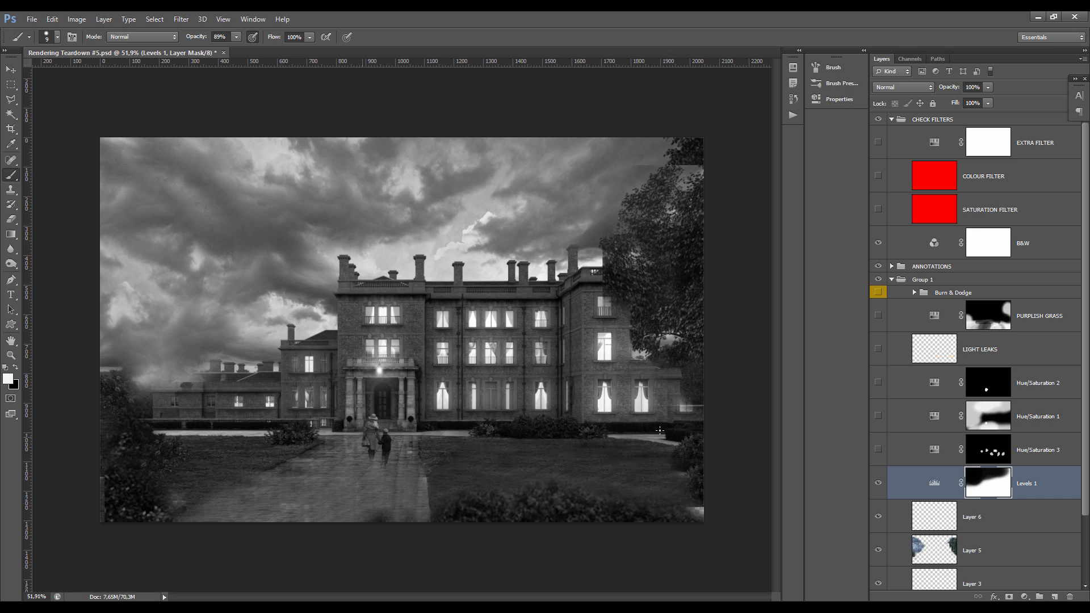
mouse_move(404, 361)
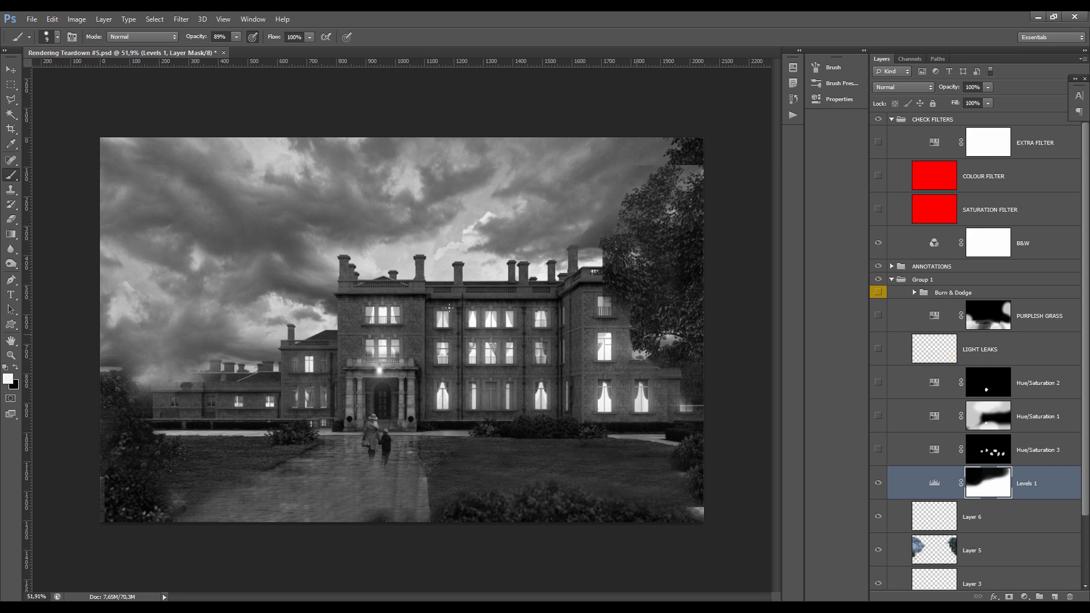
mouse_move(290, 169)
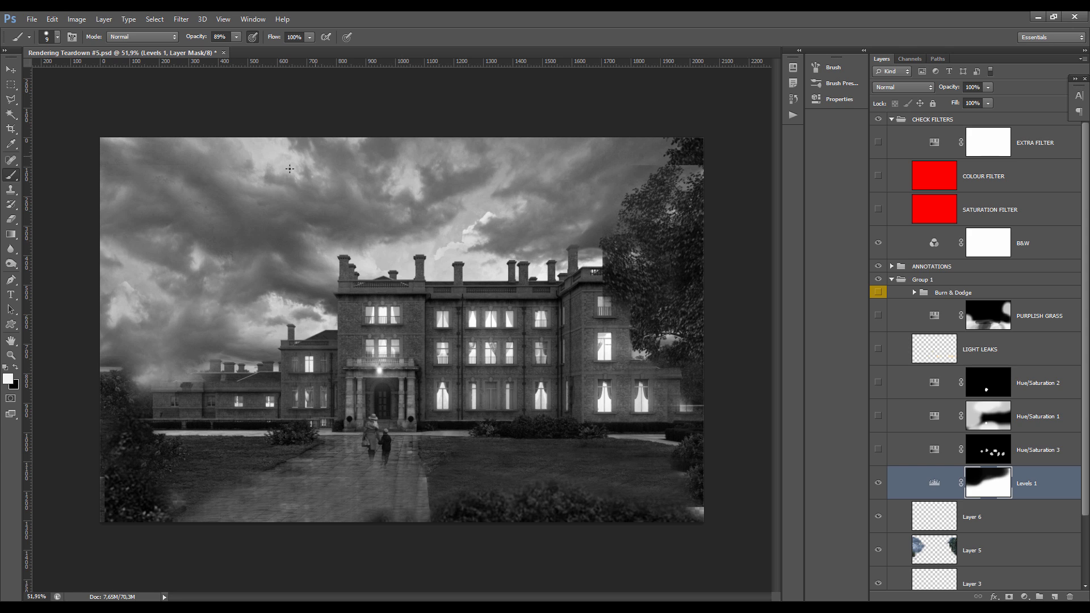
mouse_move(333, 214)
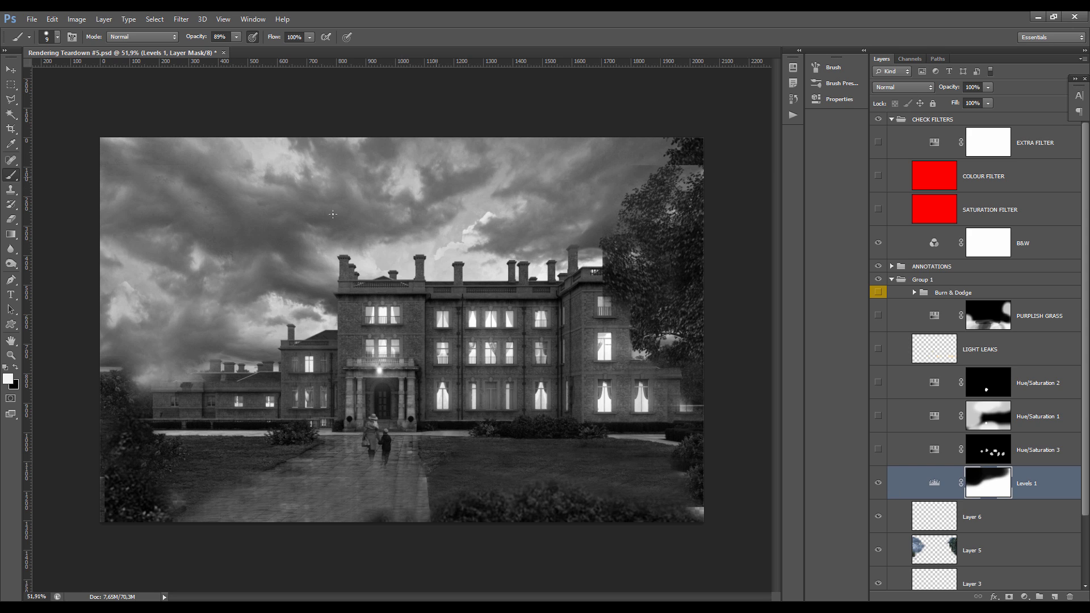
mouse_move(675, 142)
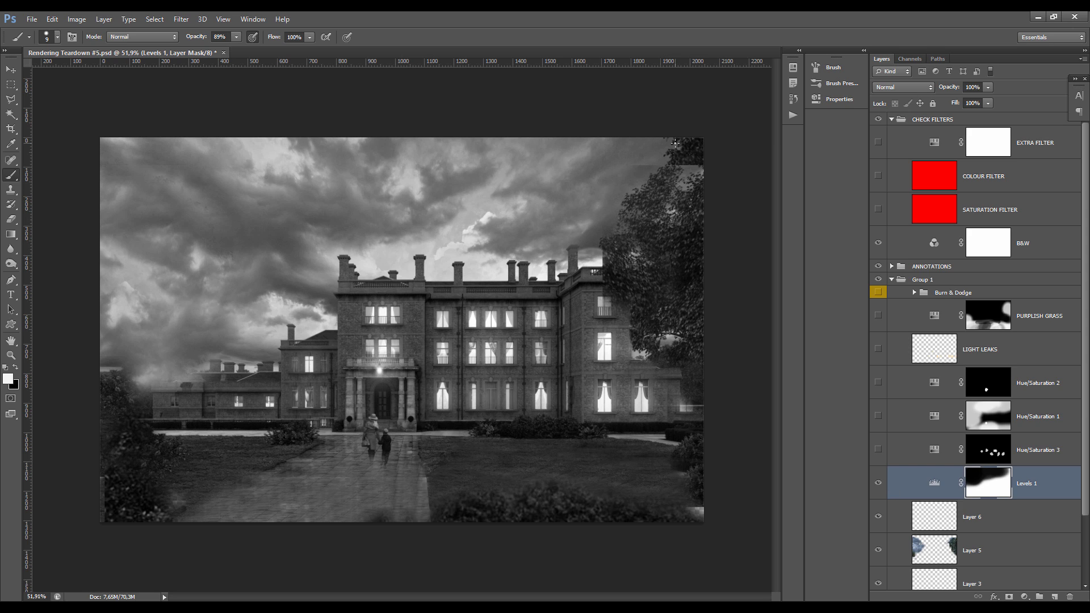
mouse_move(428, 220)
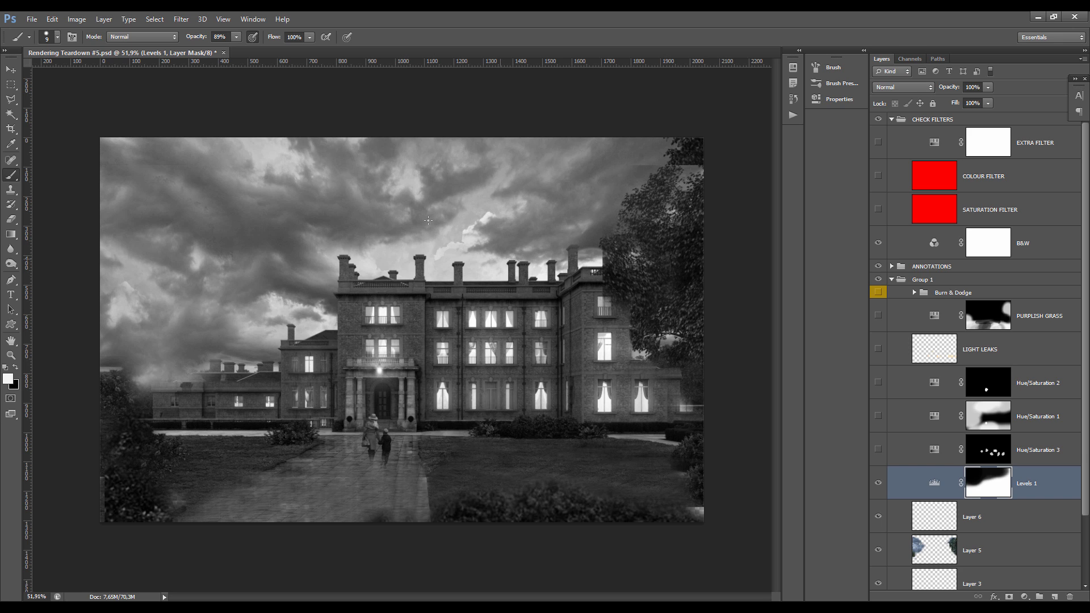
Step: Toggle the Levels 1 mask off and on twice to compare, leaving it active
left_click(988, 483)
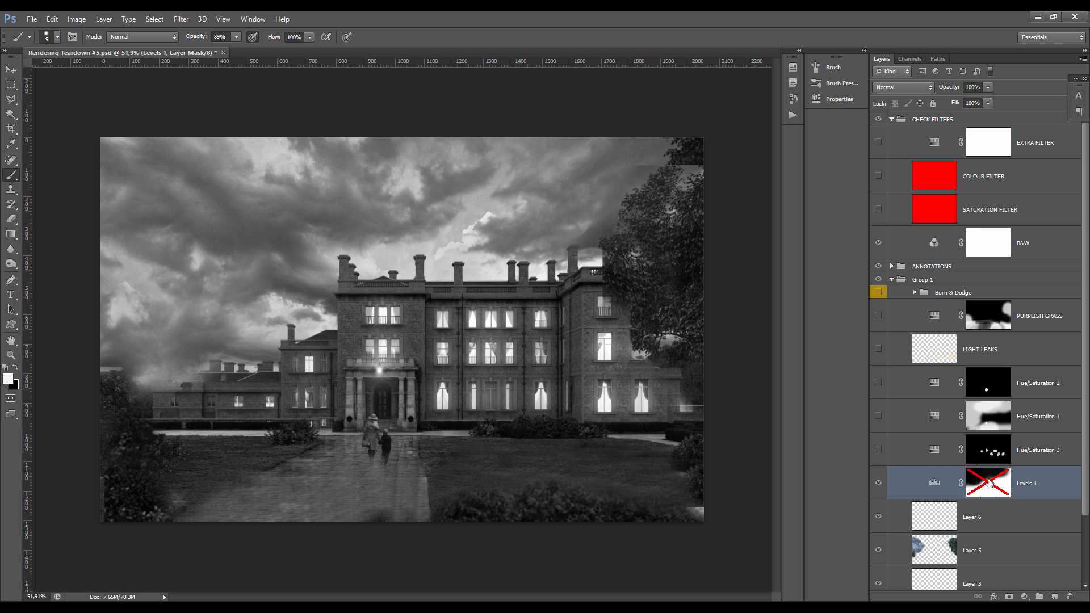
mouse_move(349, 189)
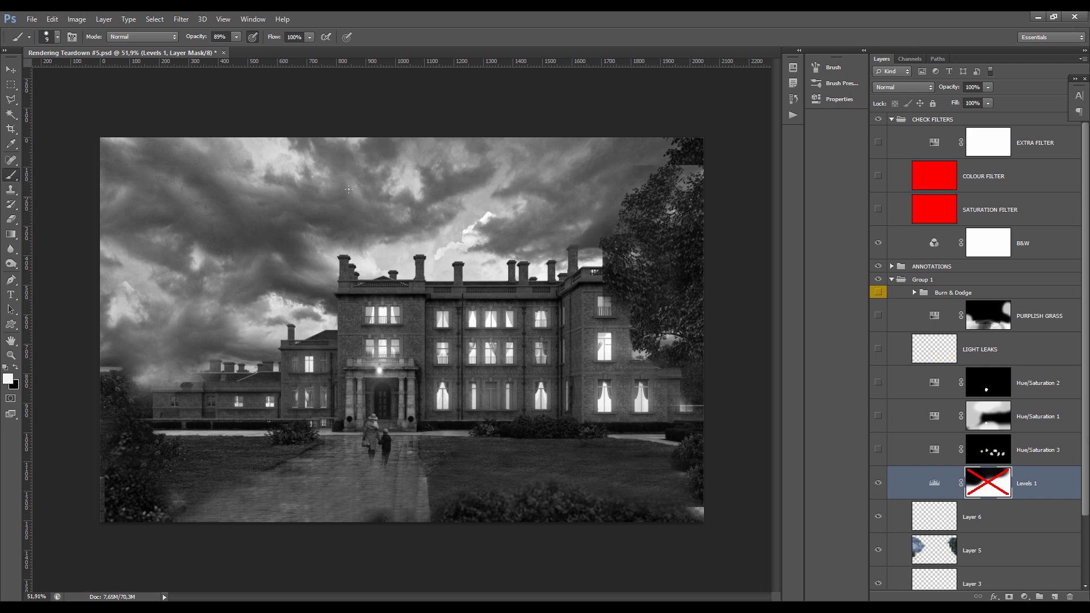
mouse_move(314, 227)
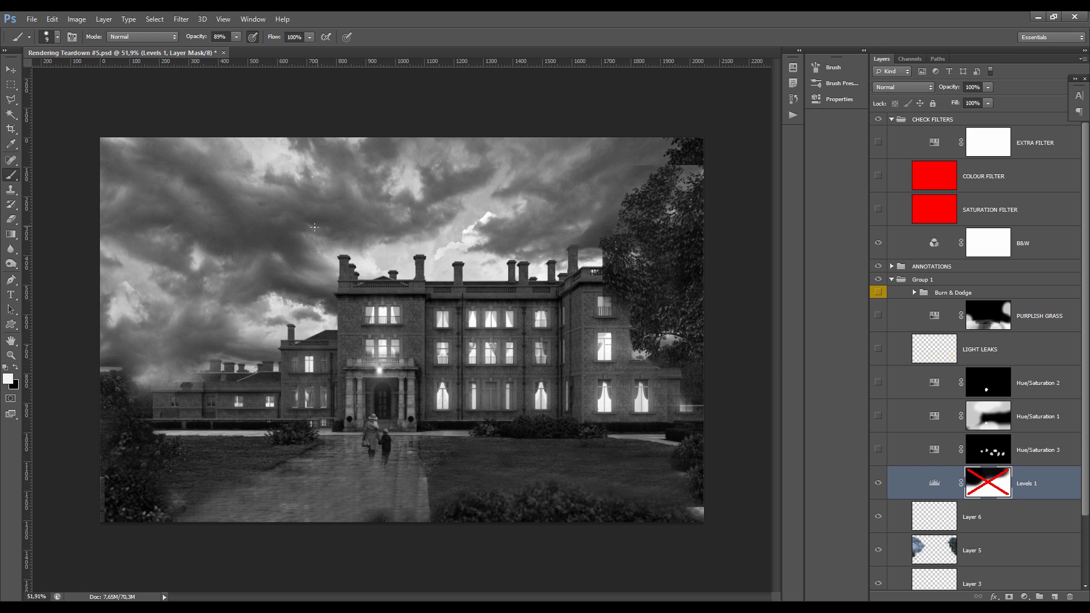
mouse_move(848, 356)
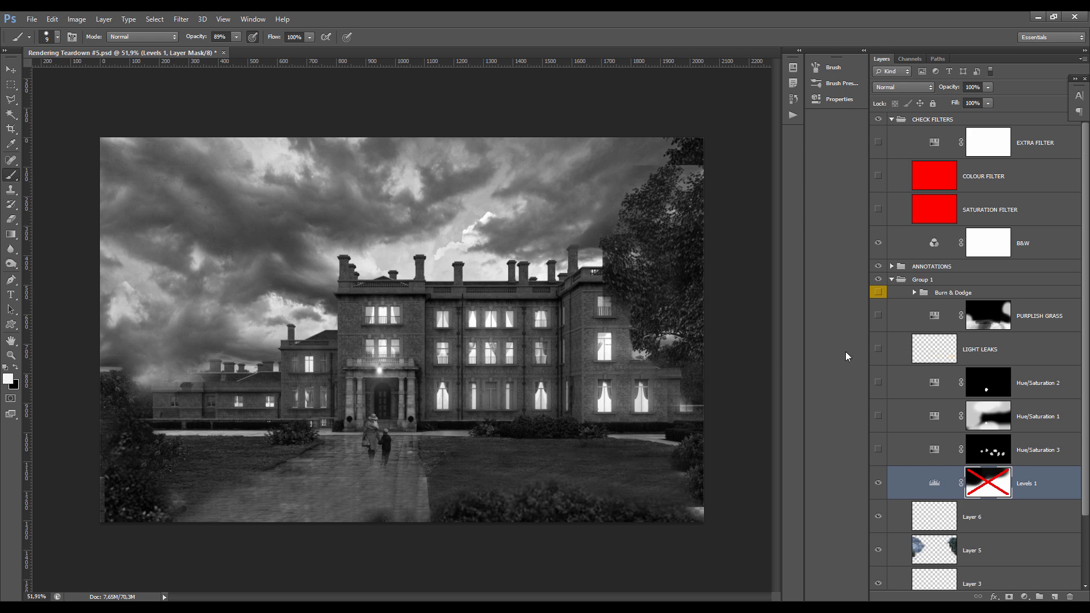
left_click(988, 483)
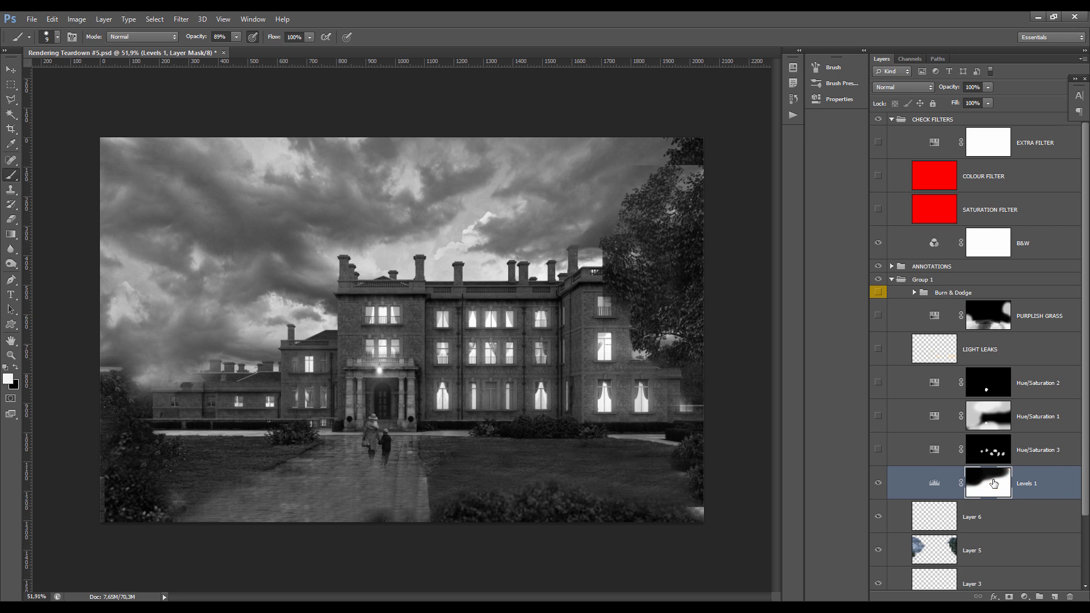
mouse_move(991, 481)
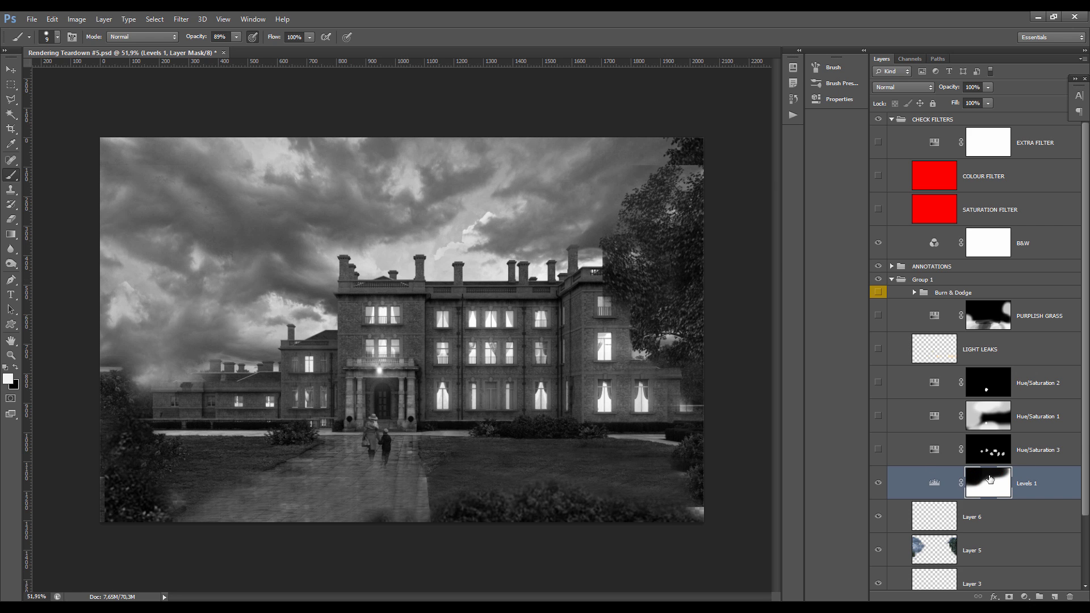
left_click(988, 482)
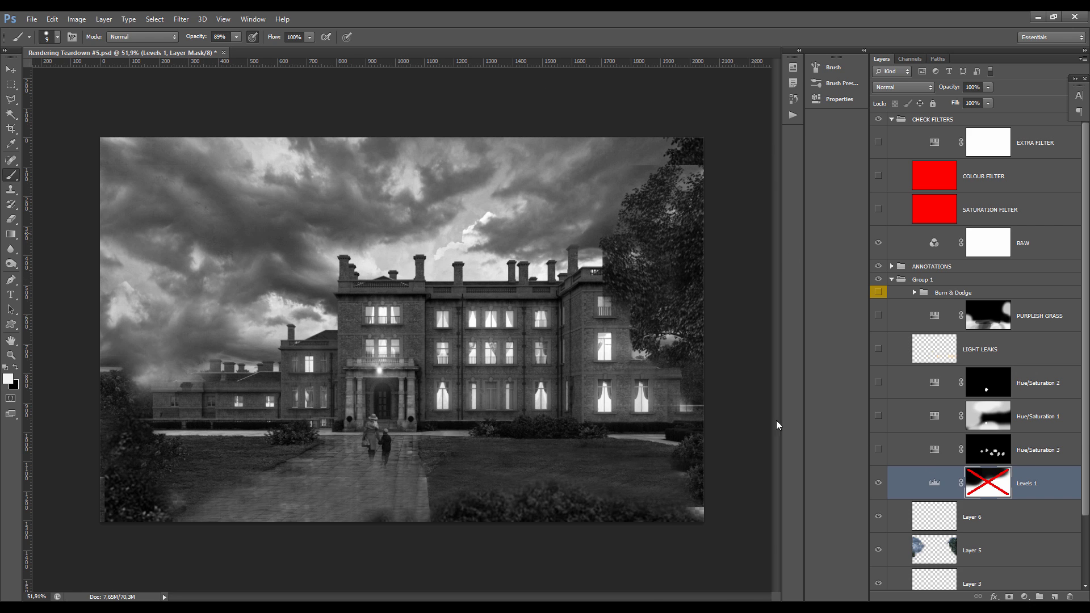
left_click(988, 482)
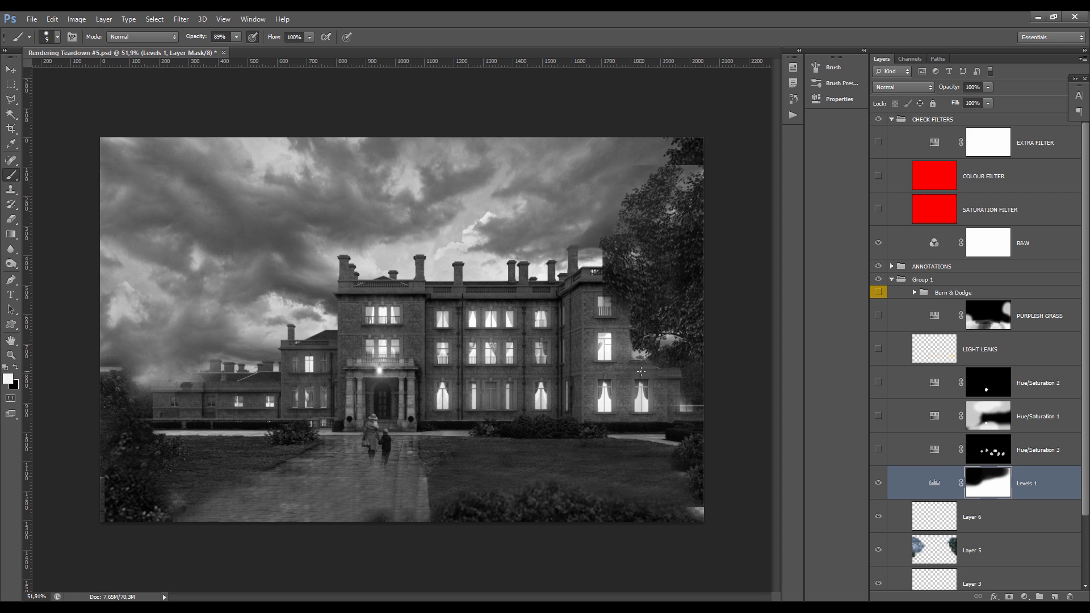
mouse_move(897, 301)
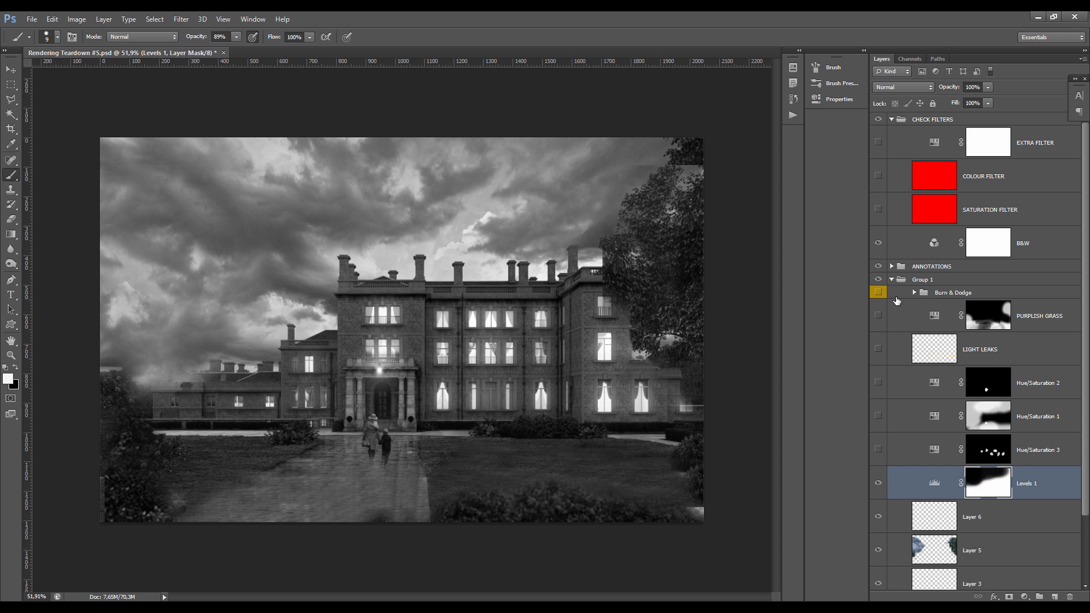
Step: Expand the Burn & Dodge group to reveal its Dodge and Burn layers
left_click(914, 292)
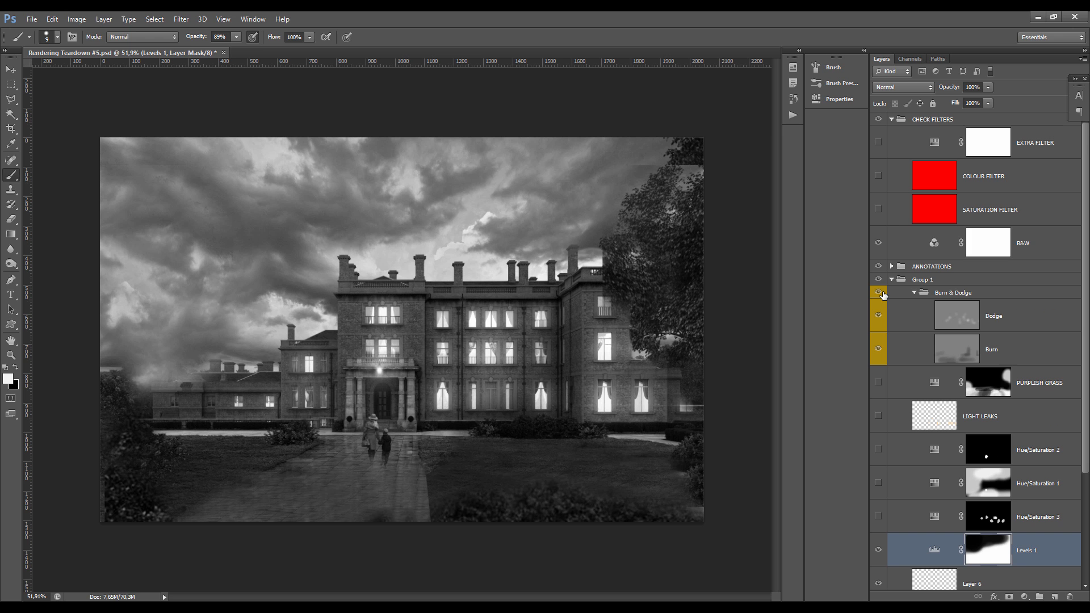
left_click(992, 349)
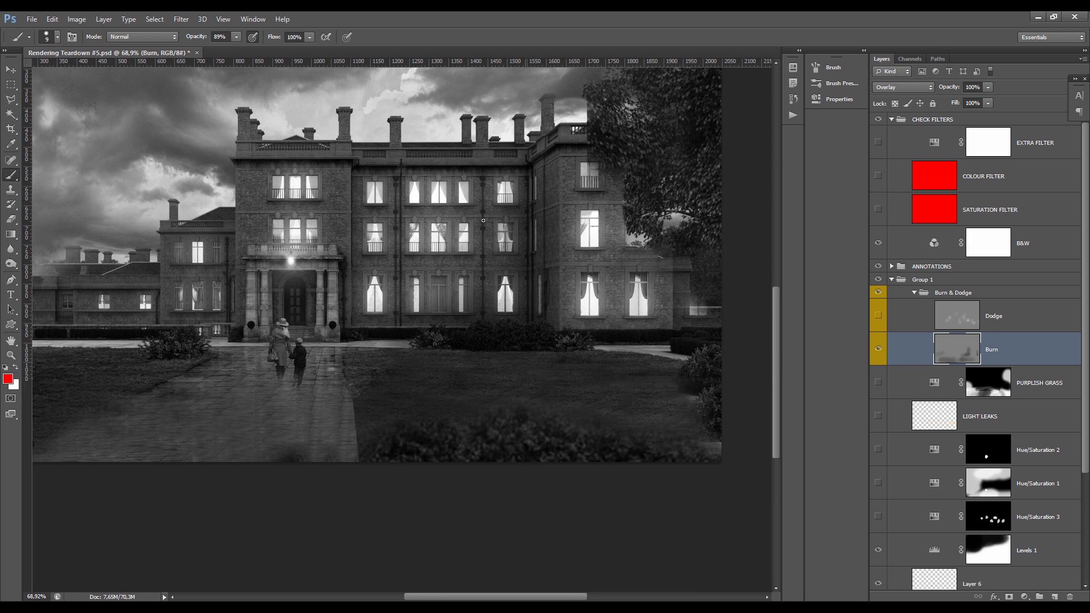
left_click(878, 316)
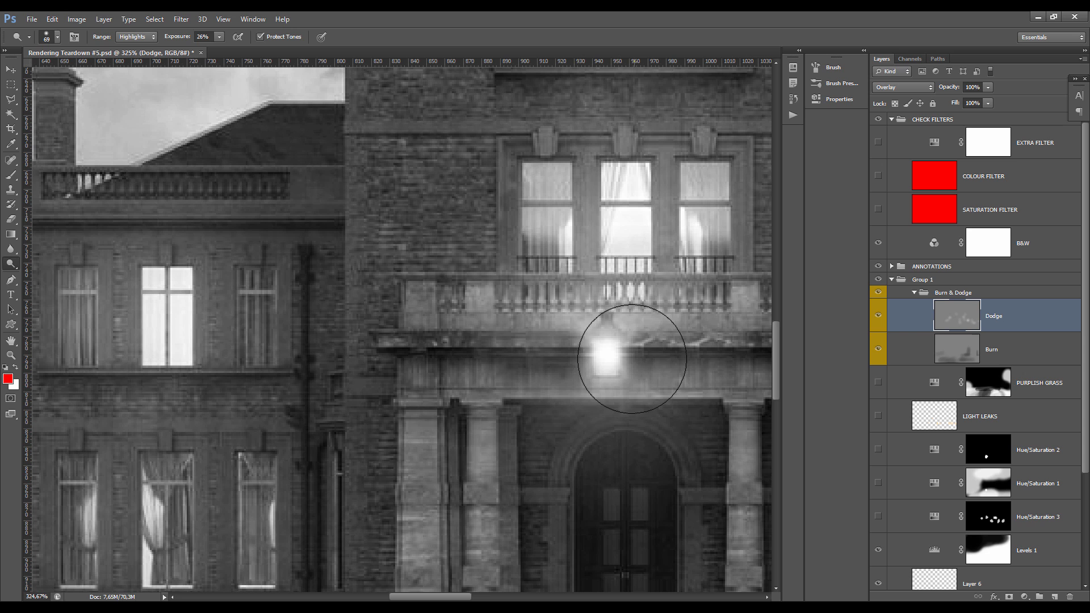
left_click_drag(629, 359, 597, 345)
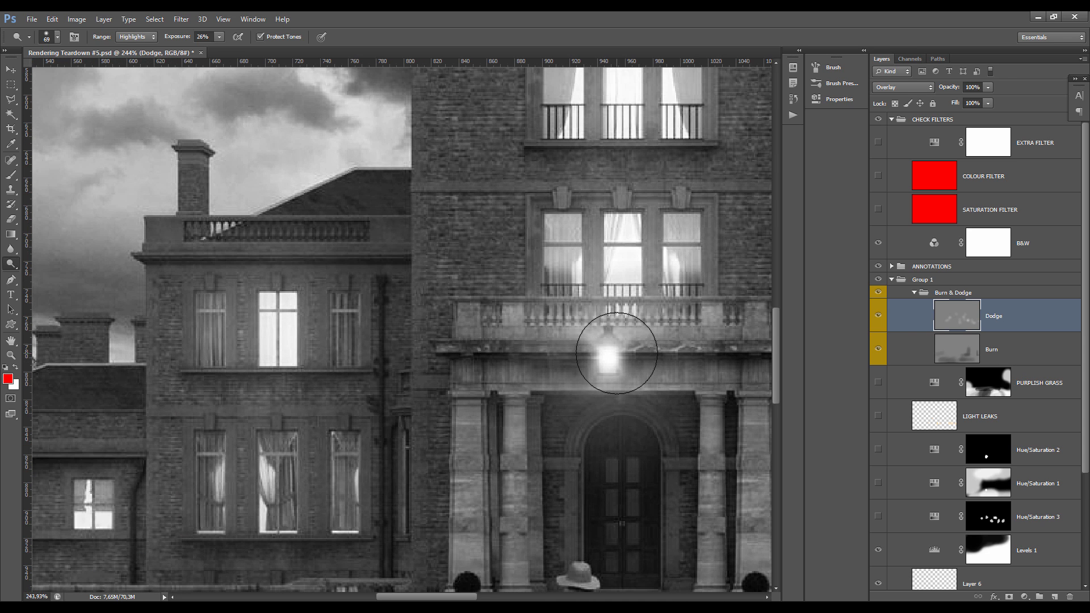
mouse_move(618, 356)
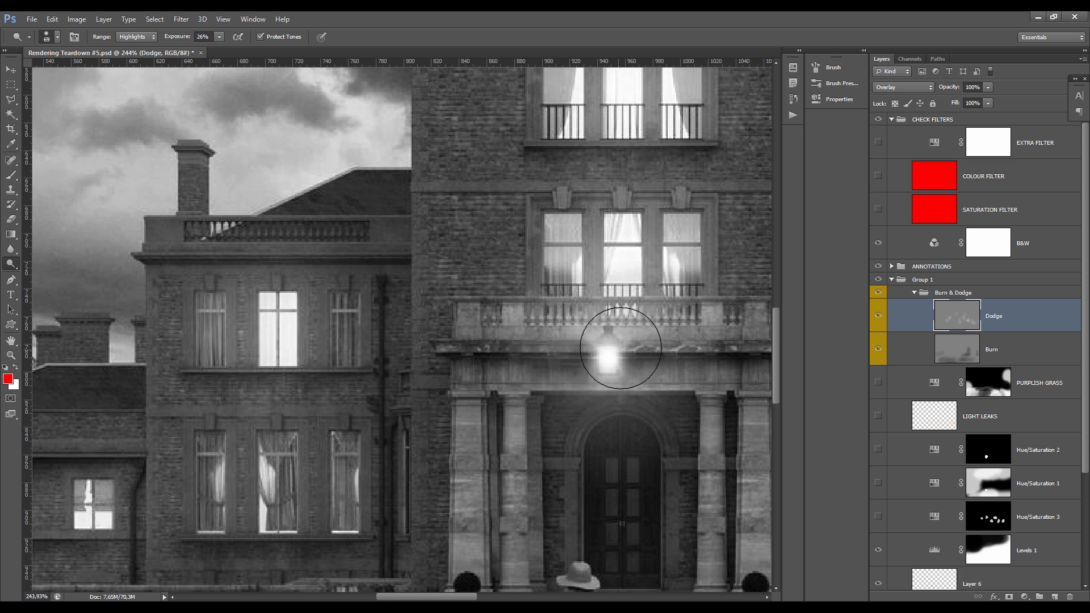
mouse_move(615, 359)
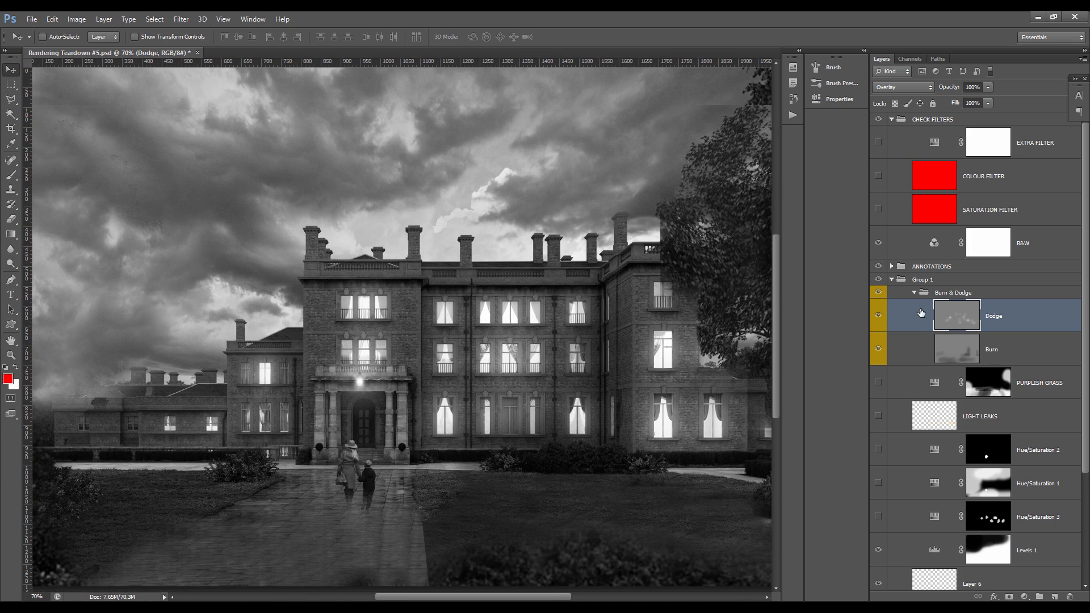
left_click(878, 315)
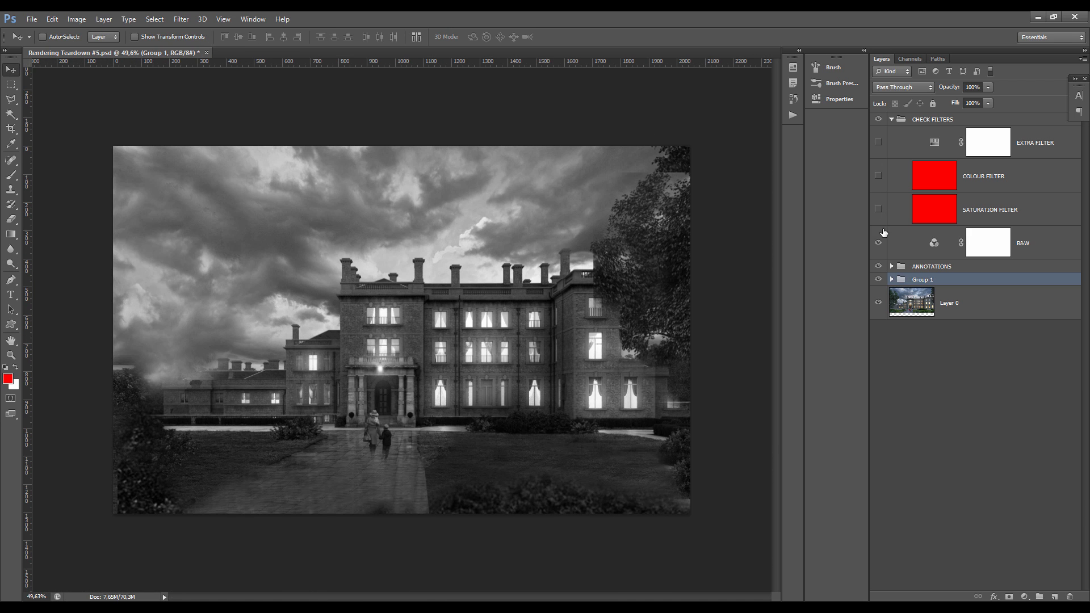
Step: Hide the B&W check layer so the colour view returns
left_click(878, 242)
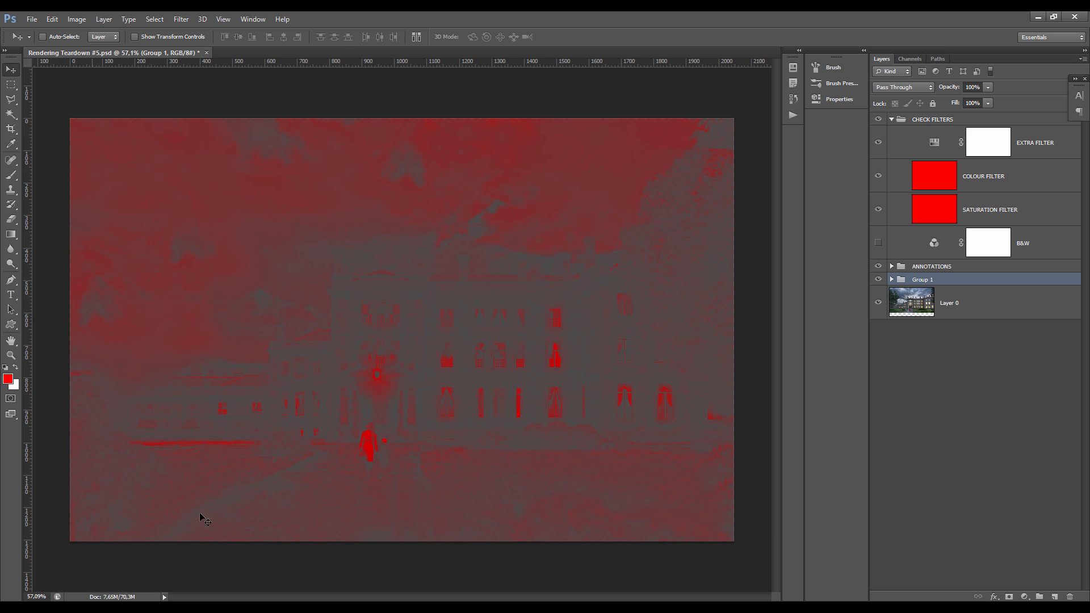
mouse_move(417, 245)
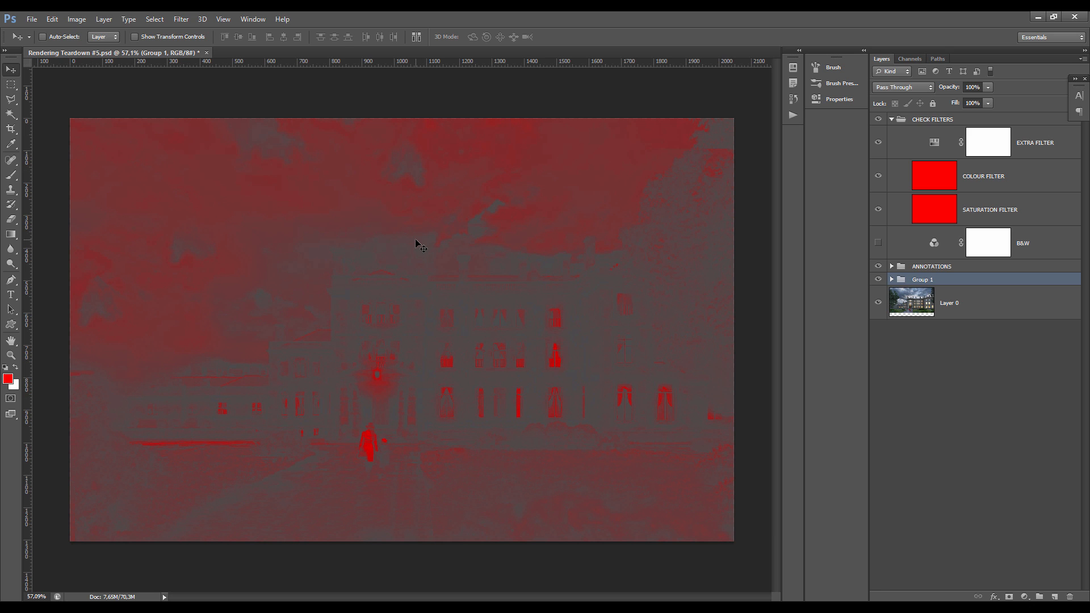
mouse_move(472, 452)
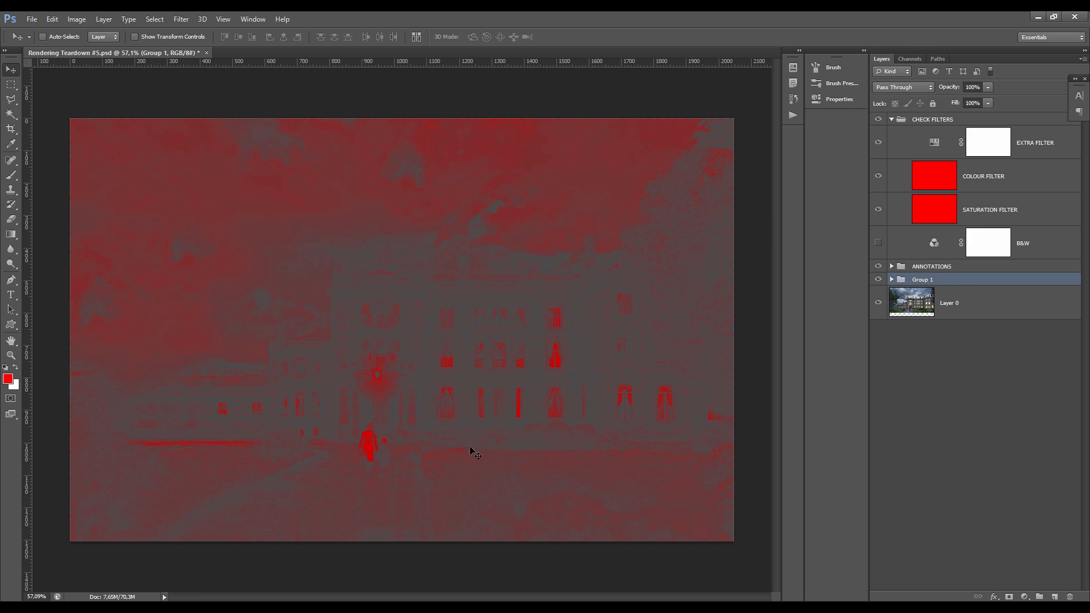
mouse_move(560, 246)
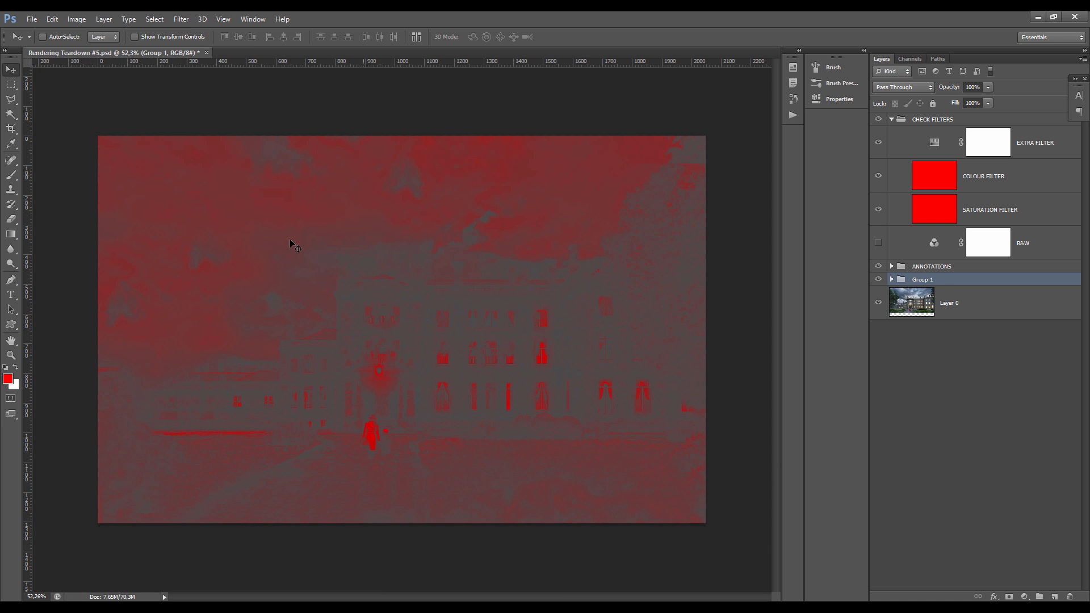
mouse_move(272, 179)
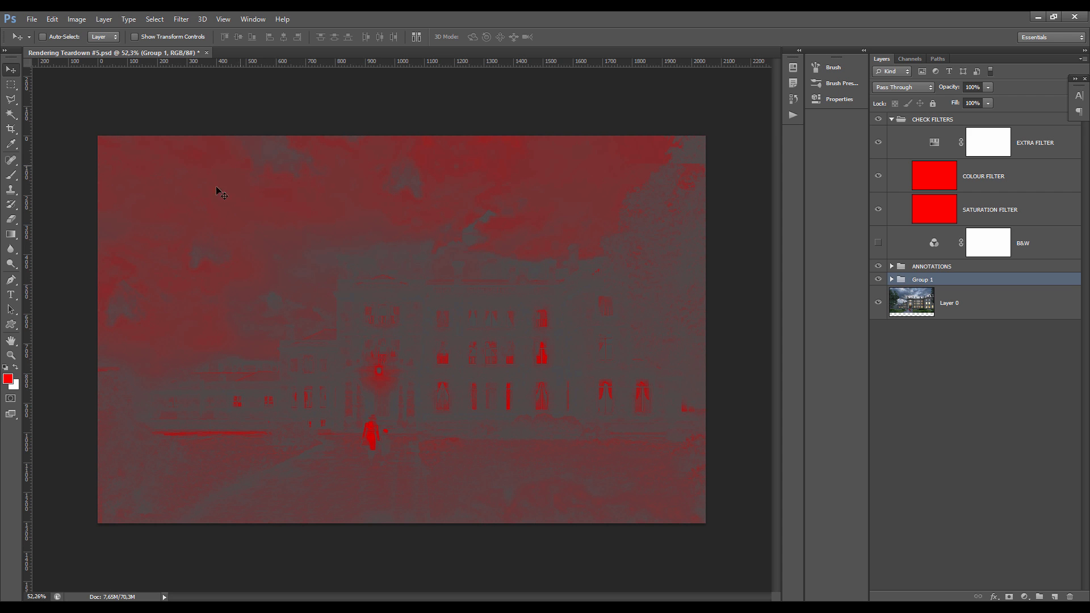
mouse_move(298, 201)
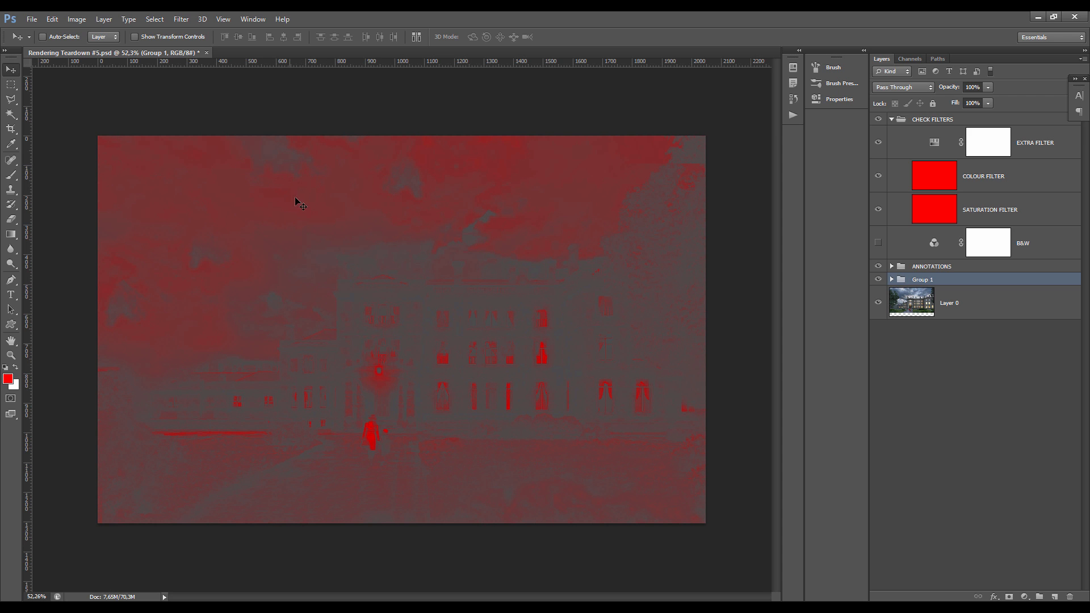
mouse_move(375, 473)
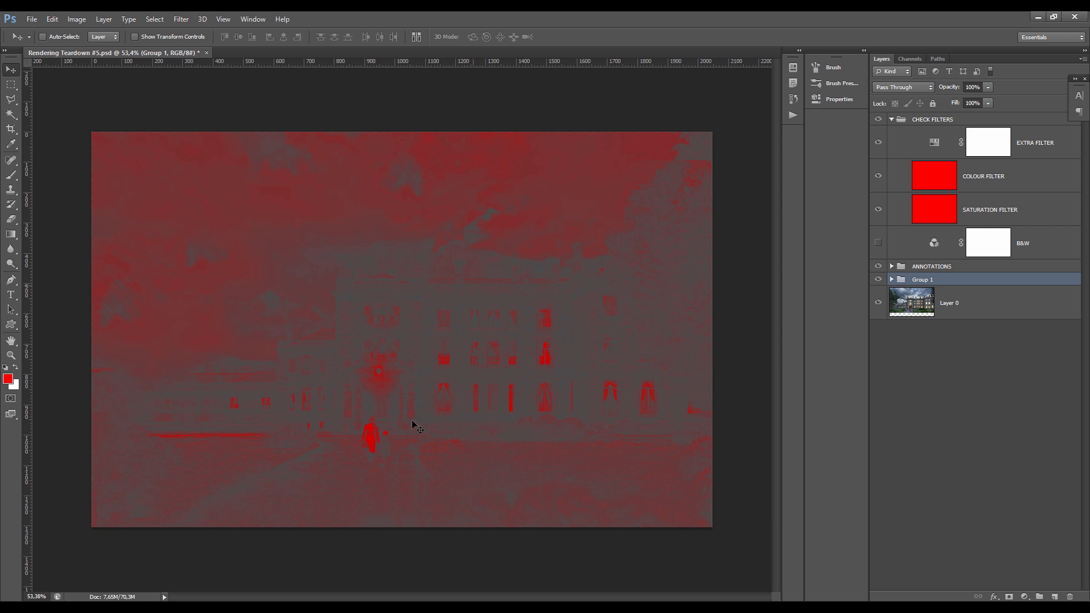
left_click(892, 279)
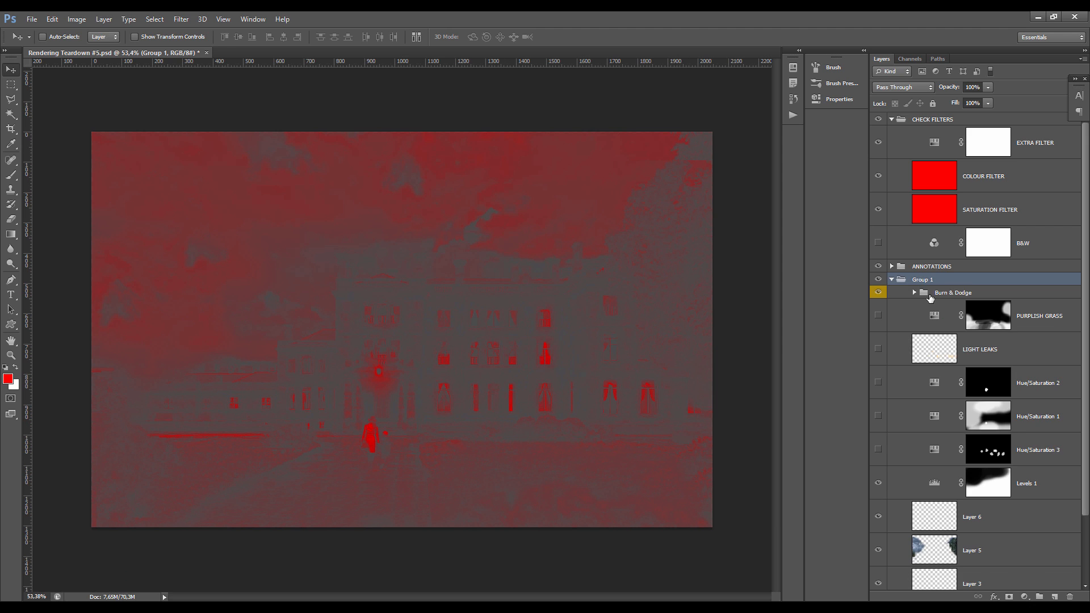
left_click(953, 293)
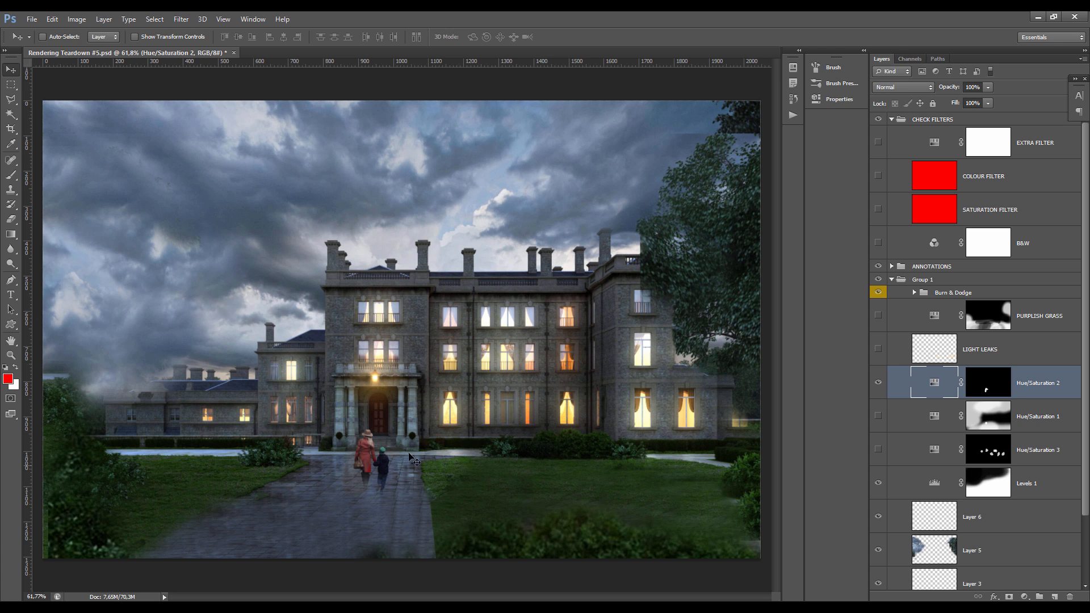
mouse_move(368, 463)
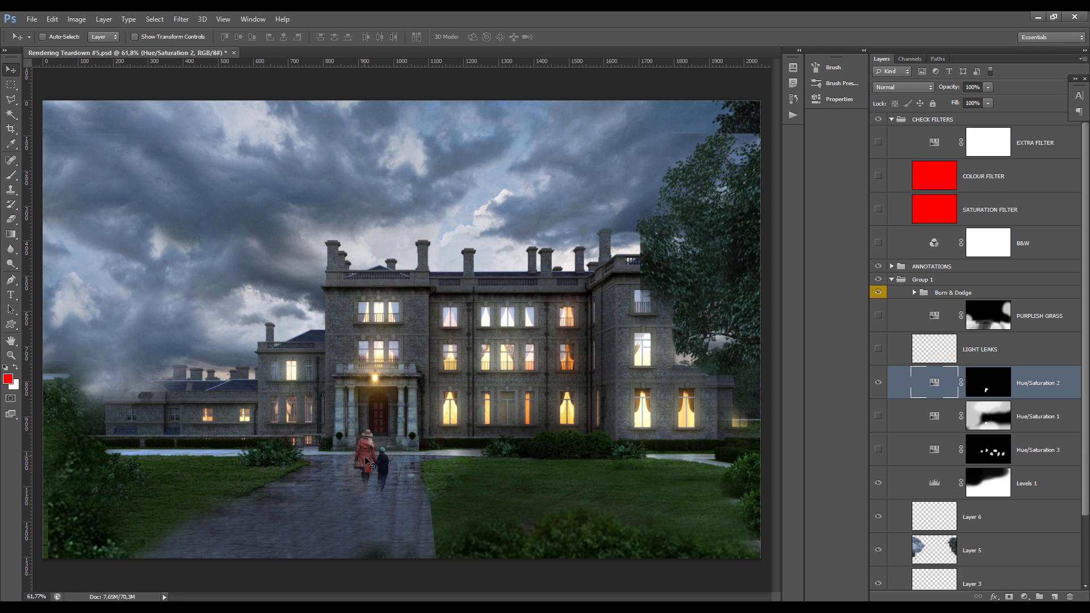
mouse_move(898, 388)
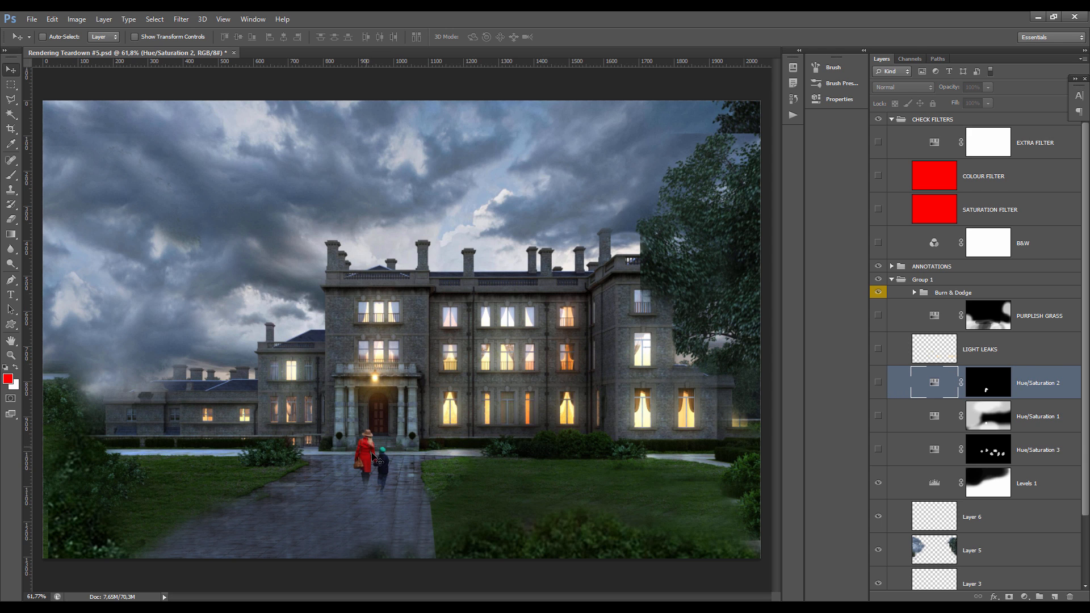
mouse_move(405, 476)
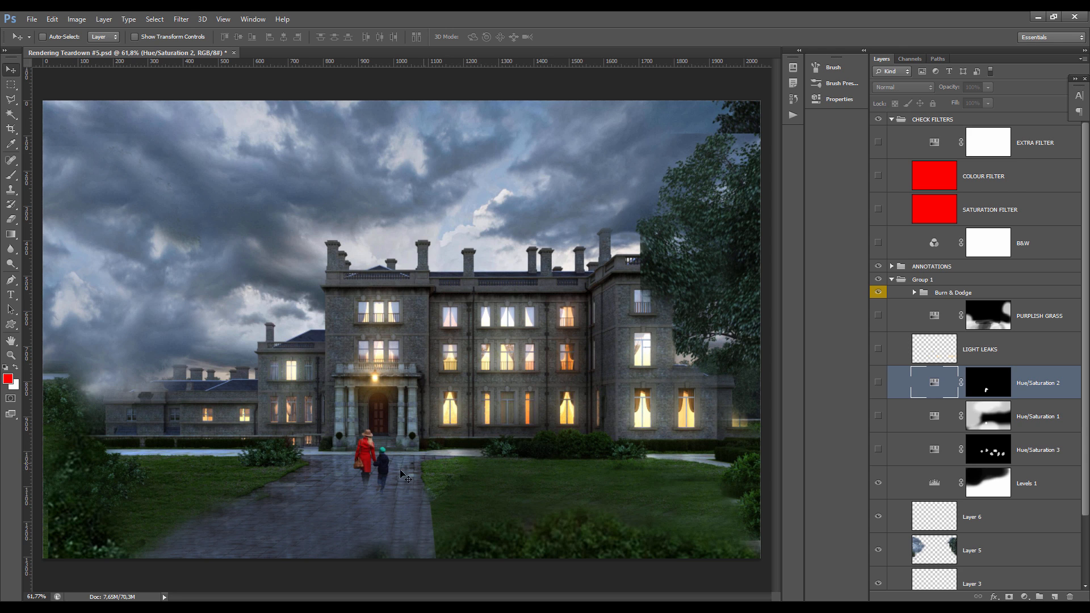
mouse_move(411, 397)
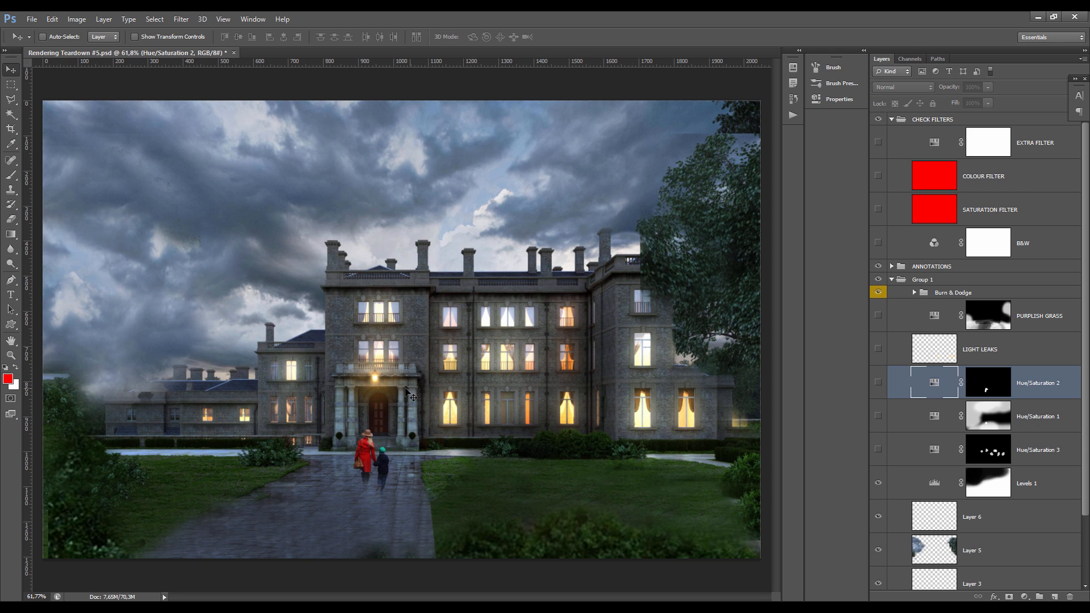
mouse_move(898, 330)
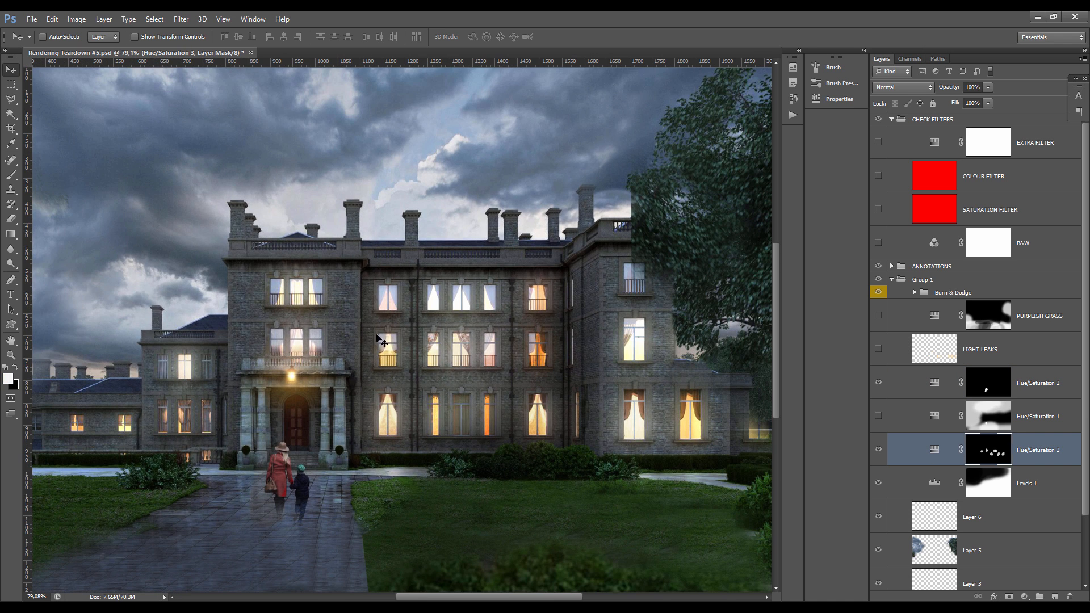
mouse_move(293, 331)
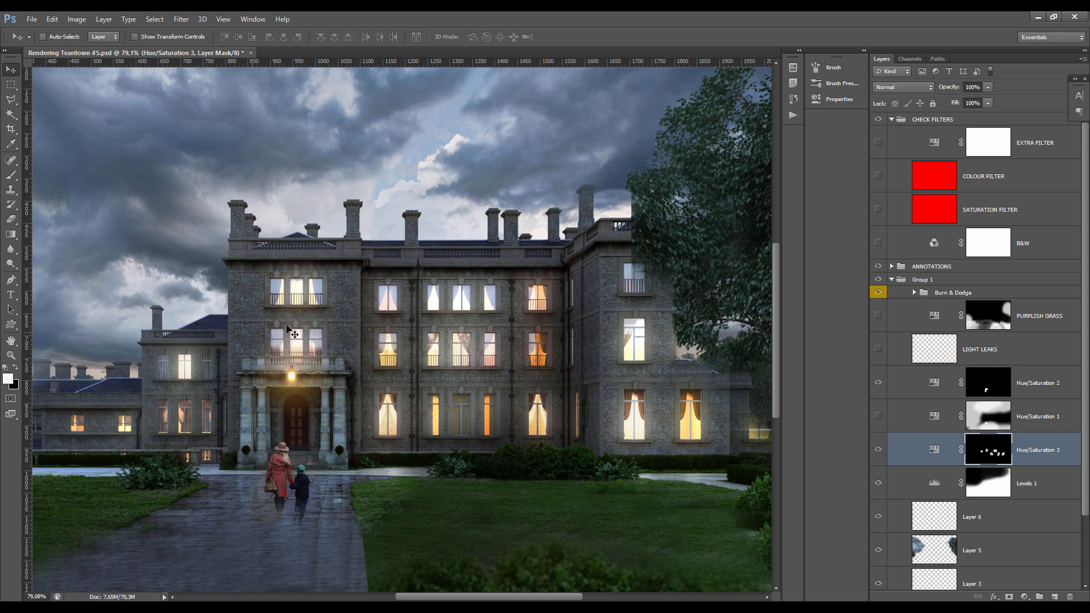
mouse_move(436, 323)
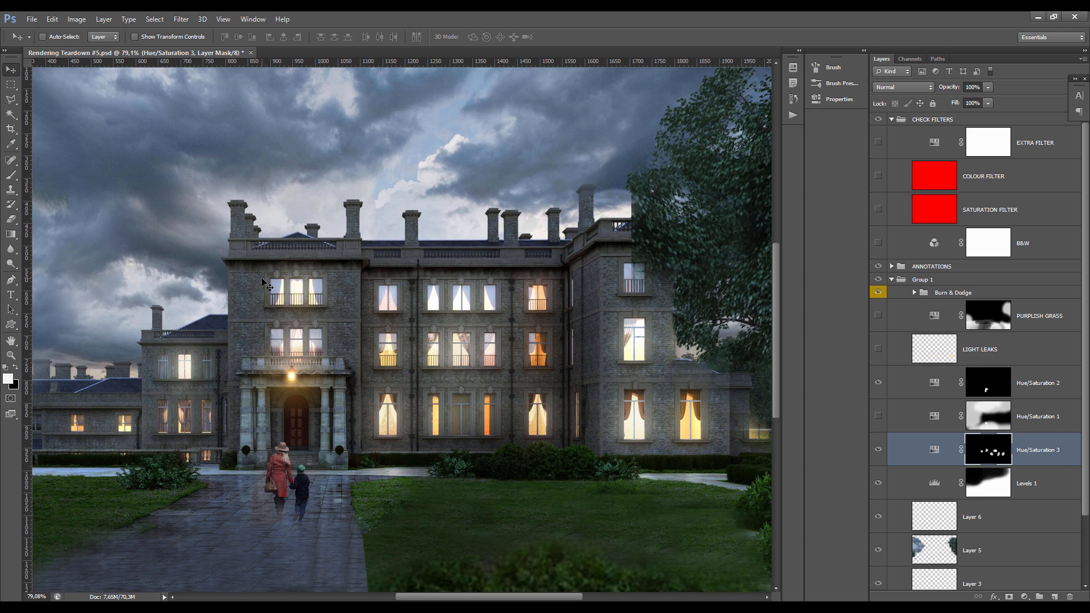
mouse_move(617, 276)
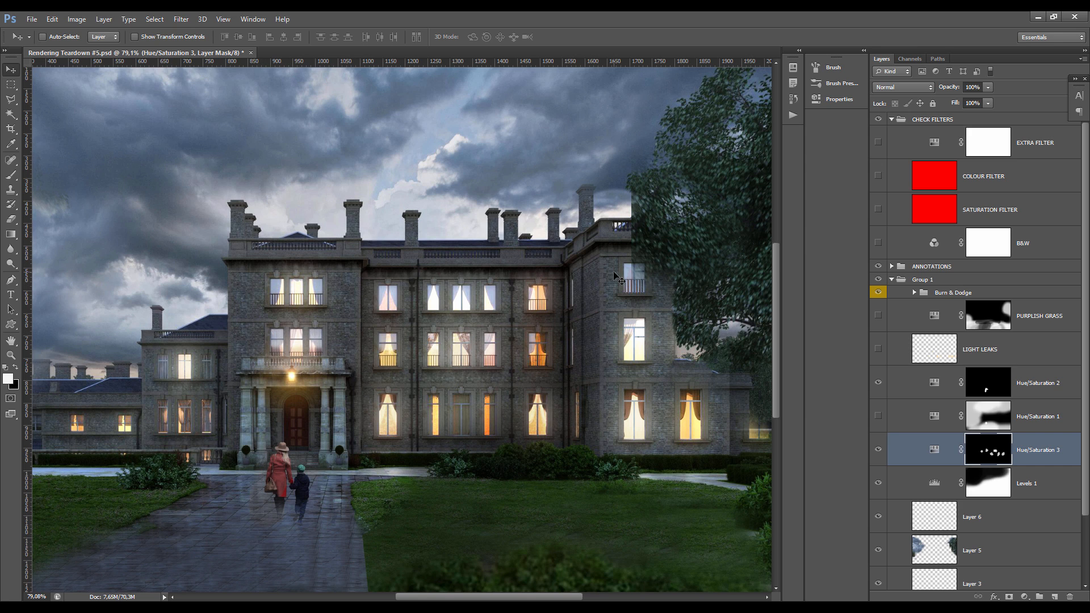
mouse_move(537, 296)
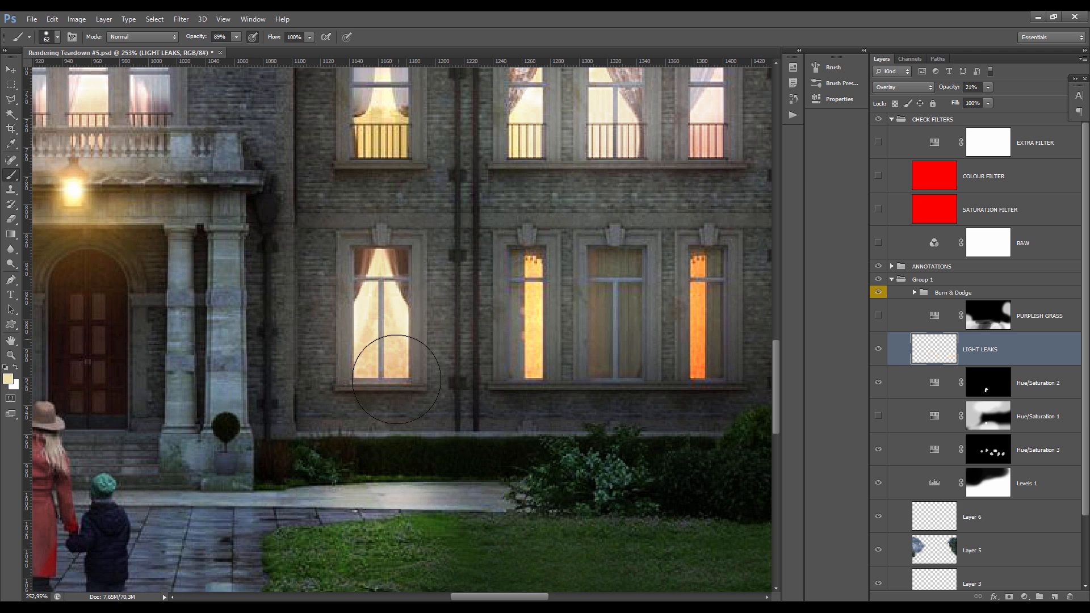
mouse_move(397, 313)
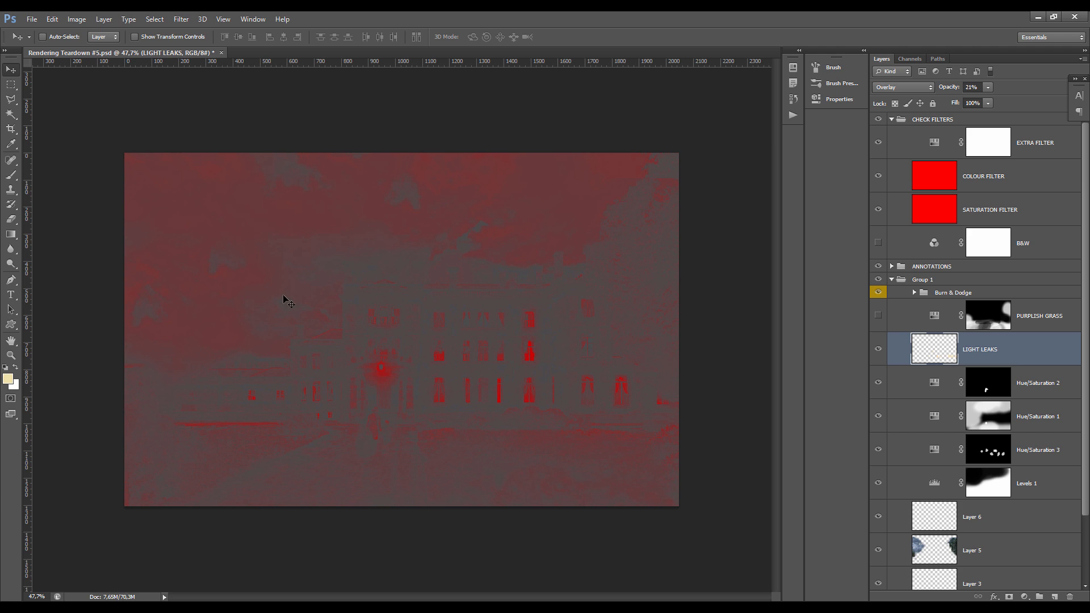
mouse_move(623, 177)
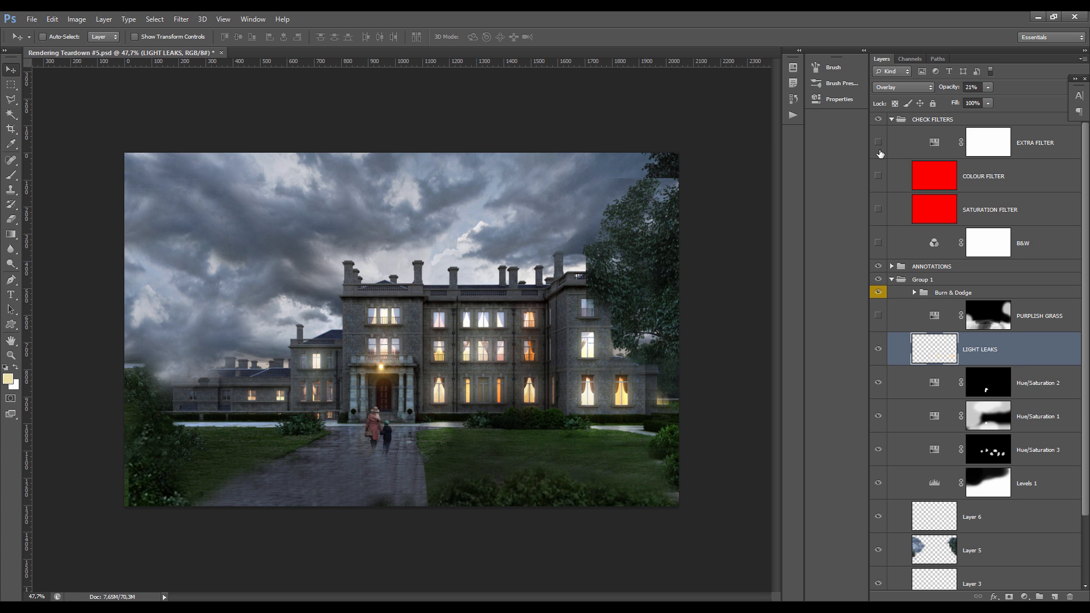
mouse_move(878, 153)
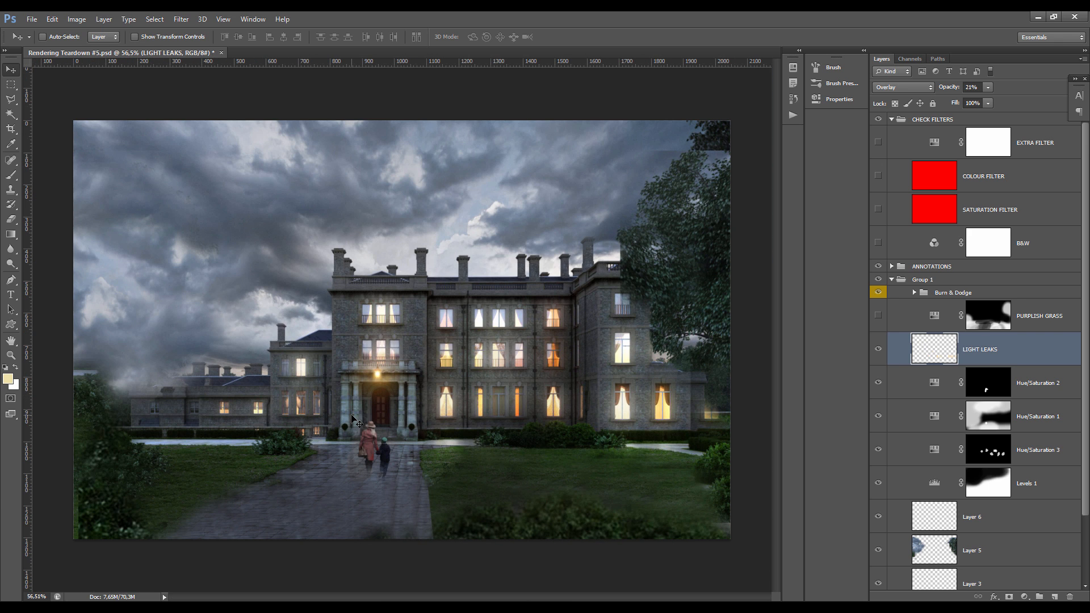
mouse_move(656, 455)
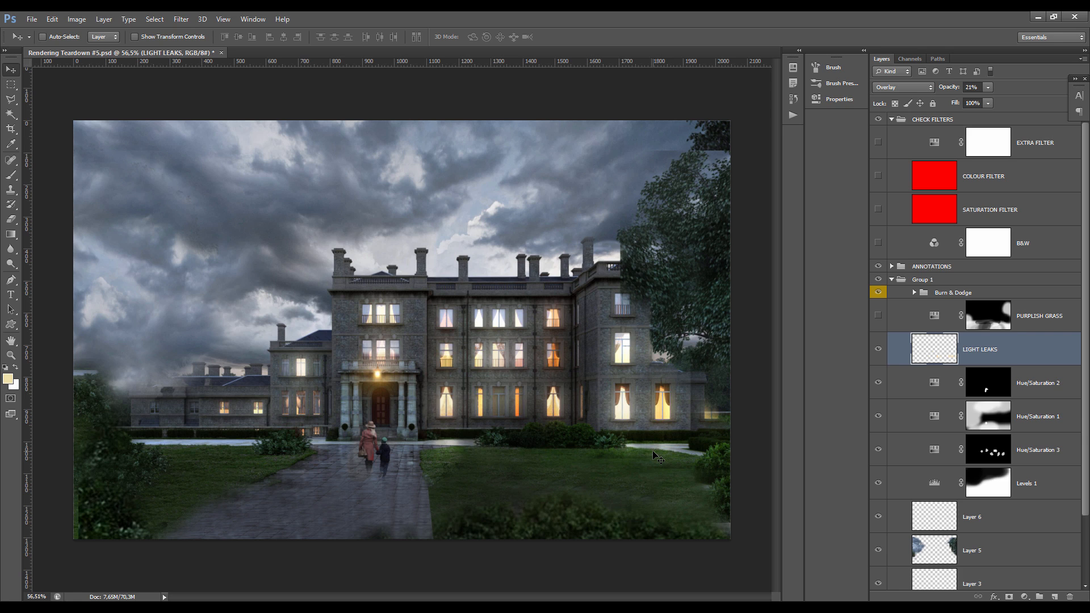
mouse_move(636, 453)
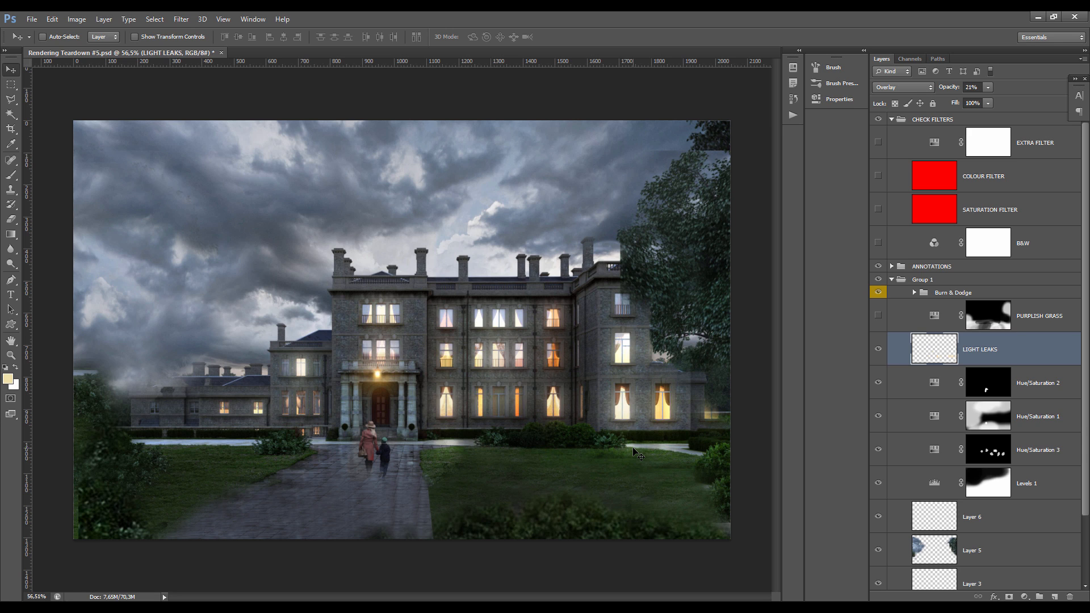
mouse_move(863, 332)
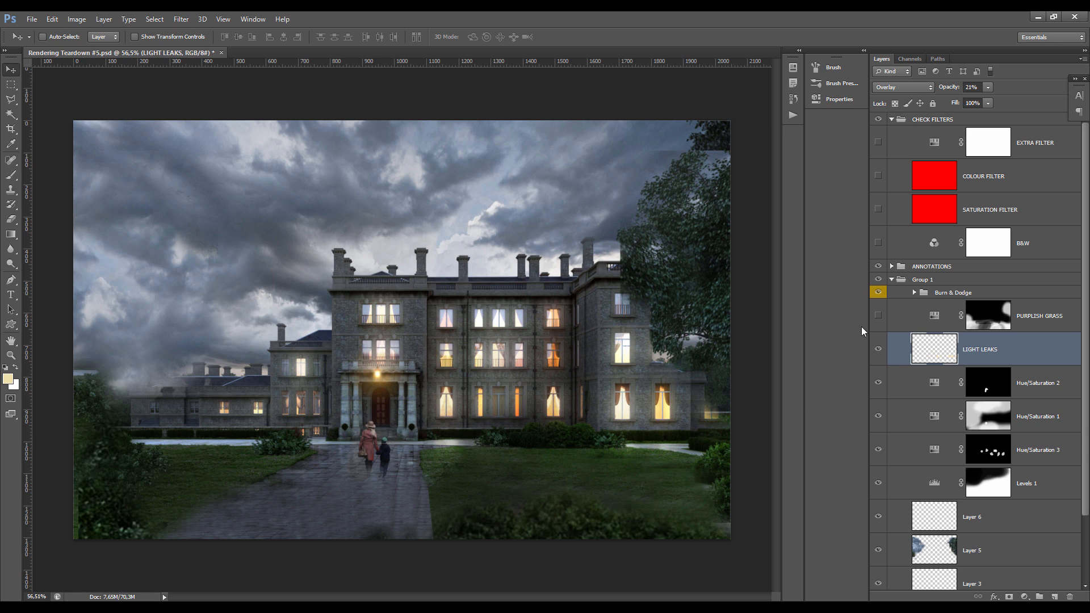
Step: Enable PURPLISH GRASS and raise its saturation slightly to about +5
left_click(878, 315)
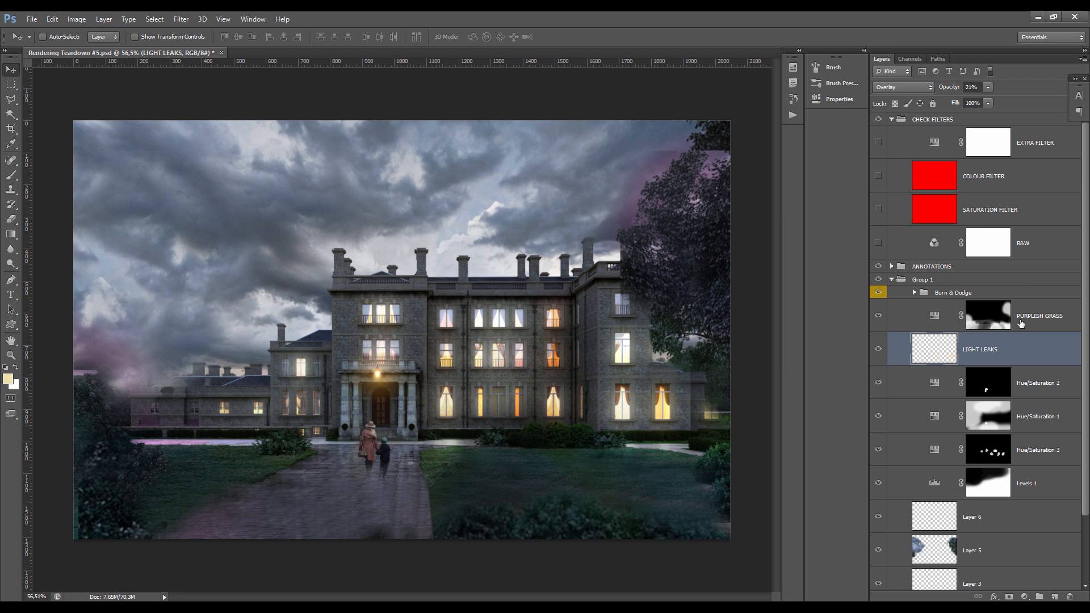
left_click(988, 315)
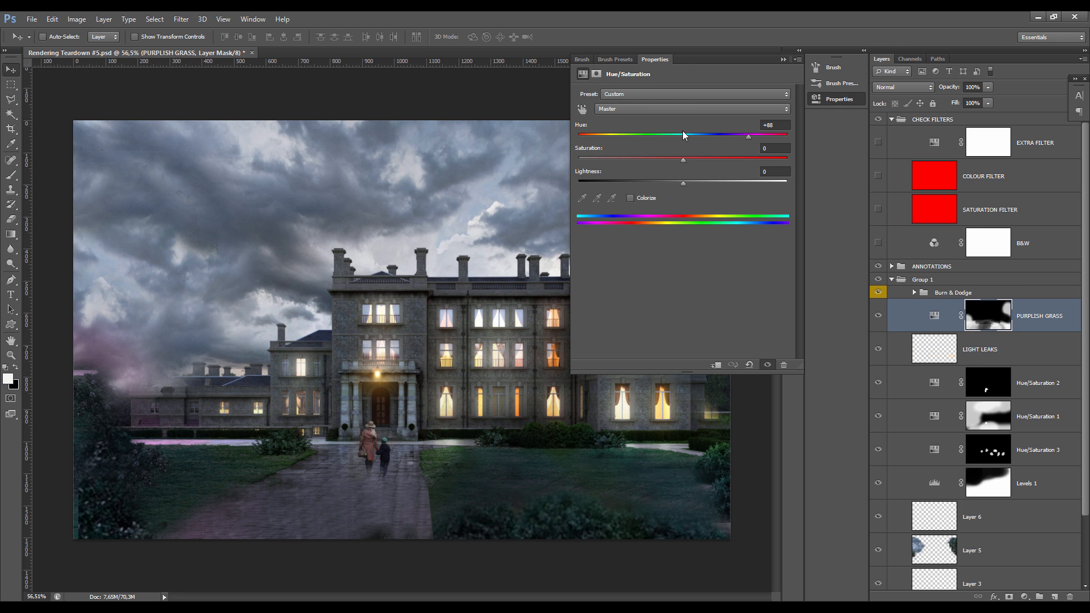
mouse_move(575, 475)
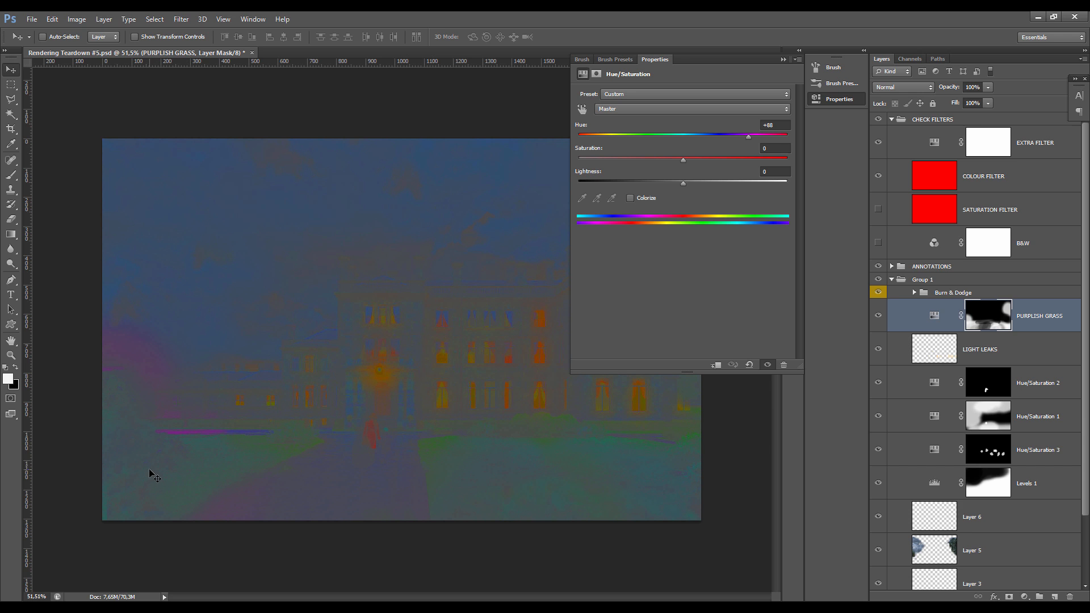
mouse_move(492, 318)
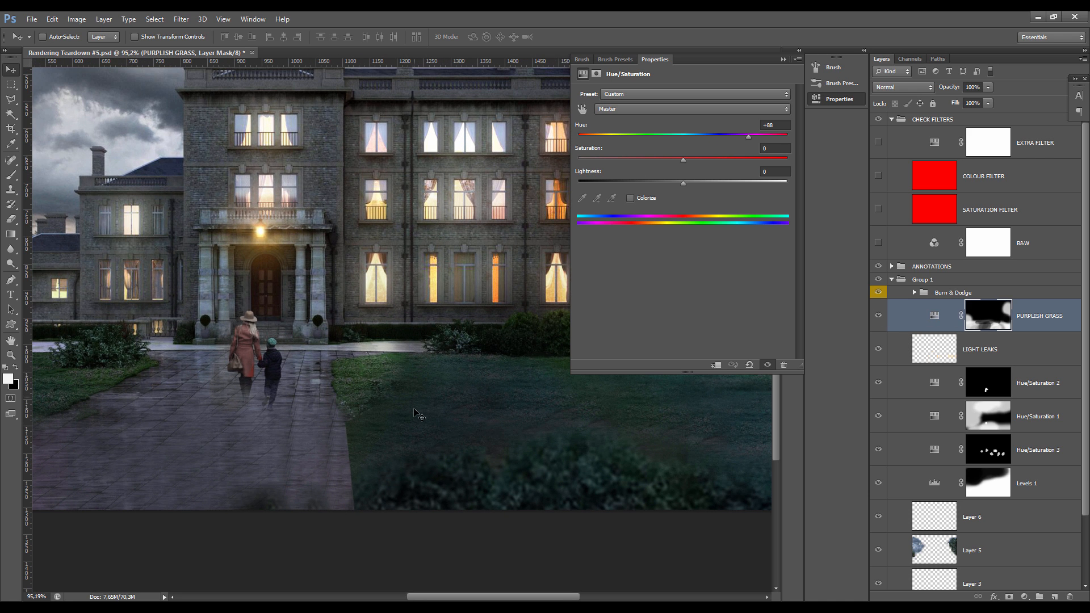
left_click_drag(682, 158, 688, 158)
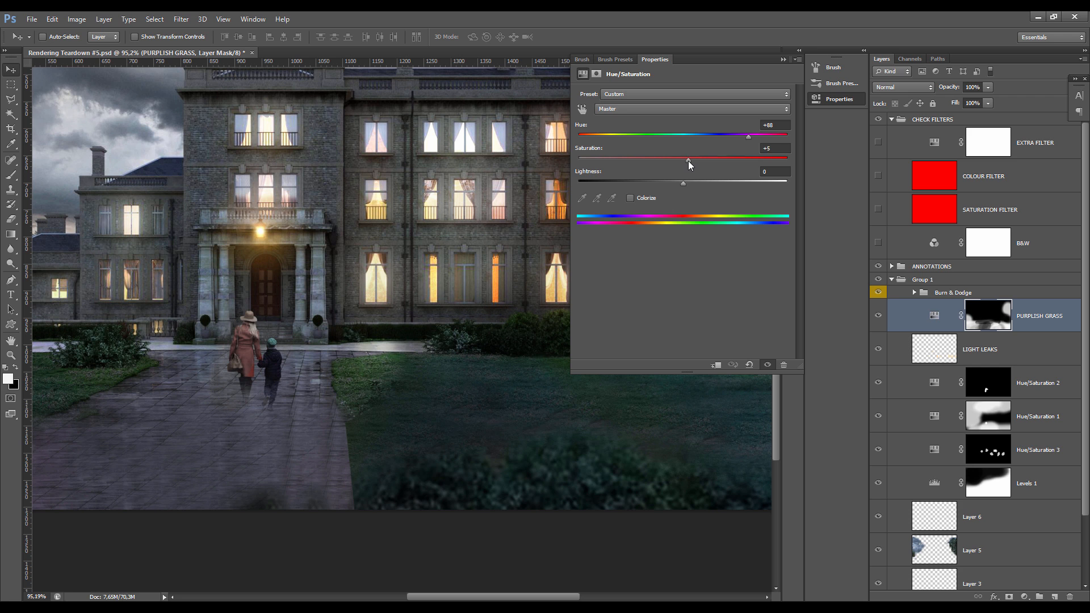
left_click_drag(687, 158, 690, 158)
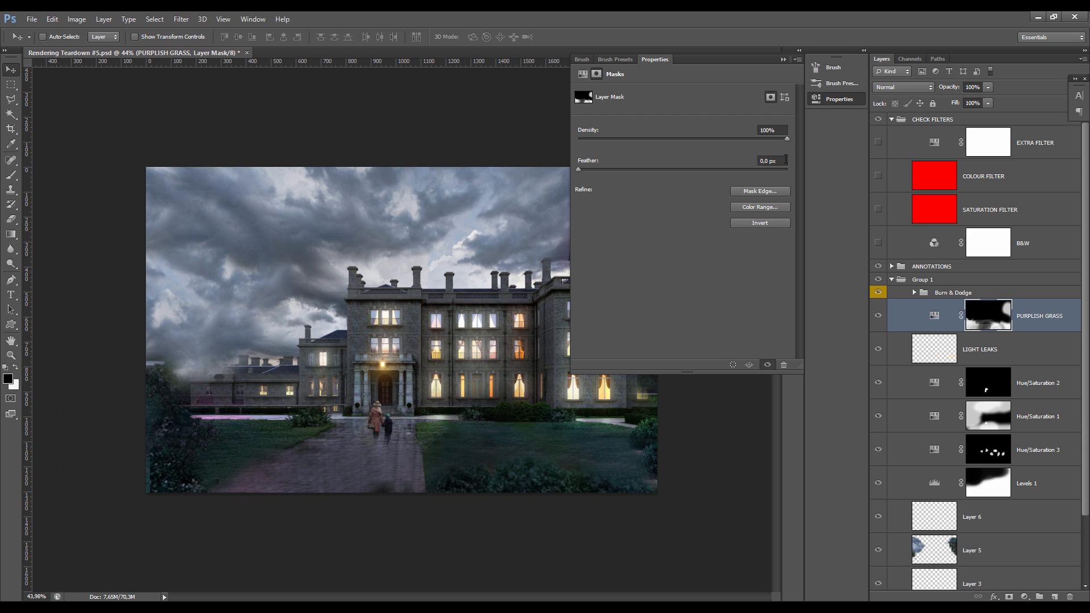
mouse_move(661, 167)
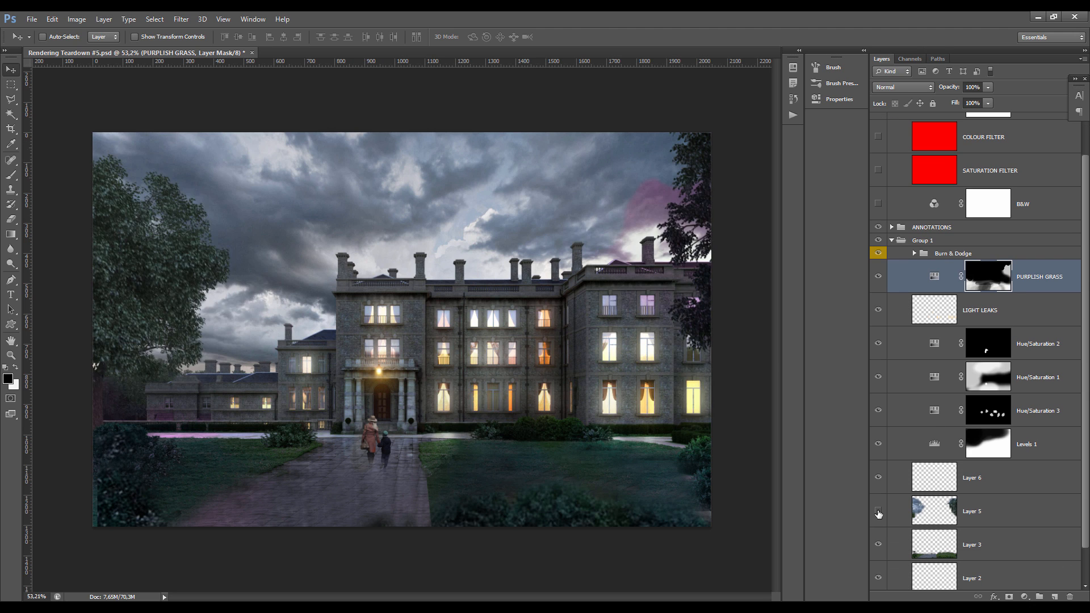
left_click(878, 513)
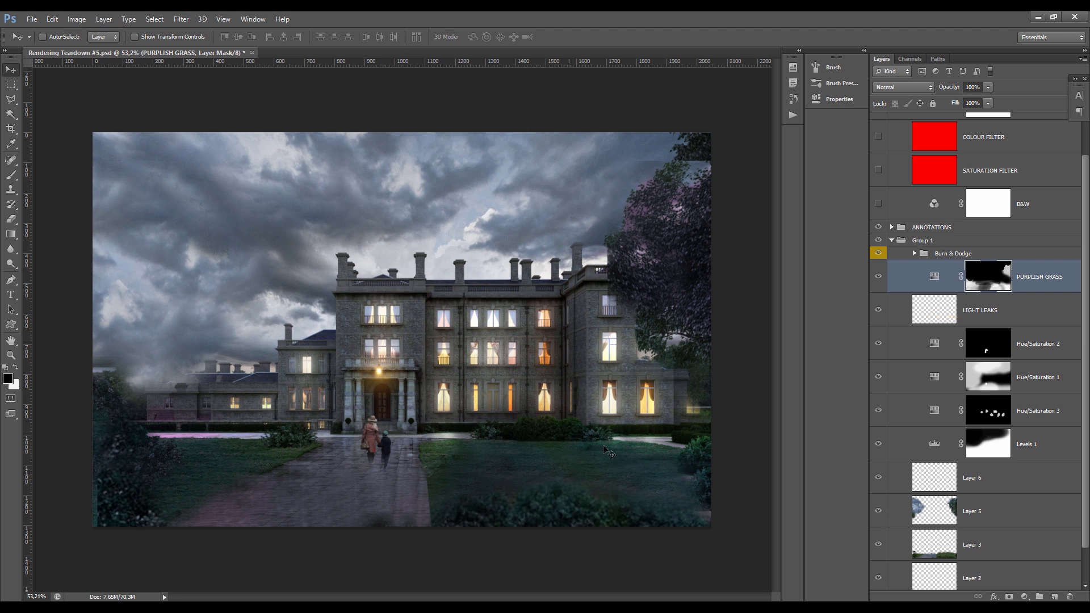
mouse_move(613, 449)
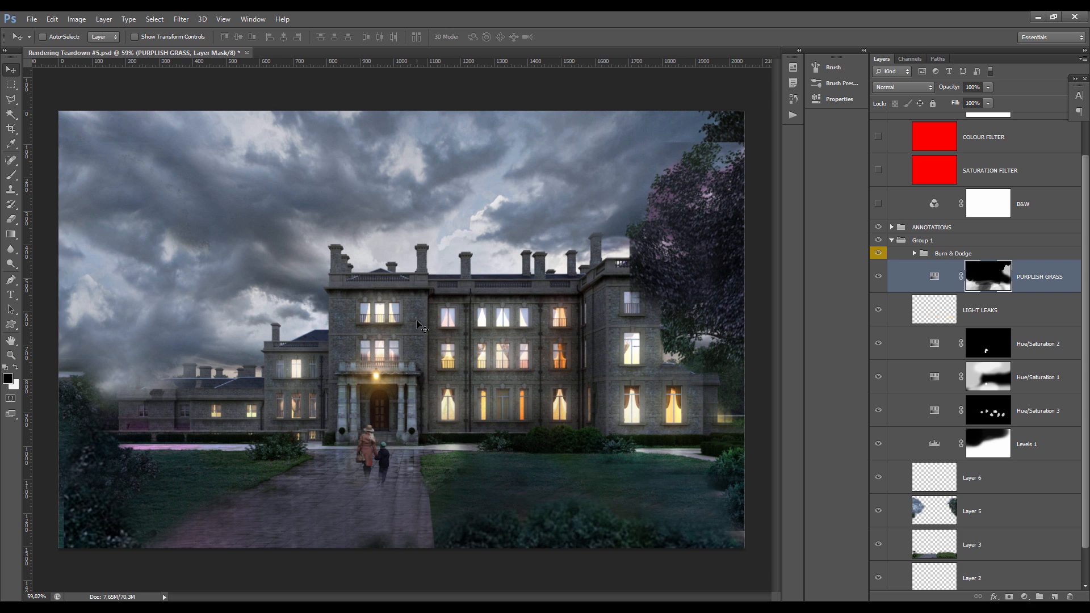
mouse_move(389, 308)
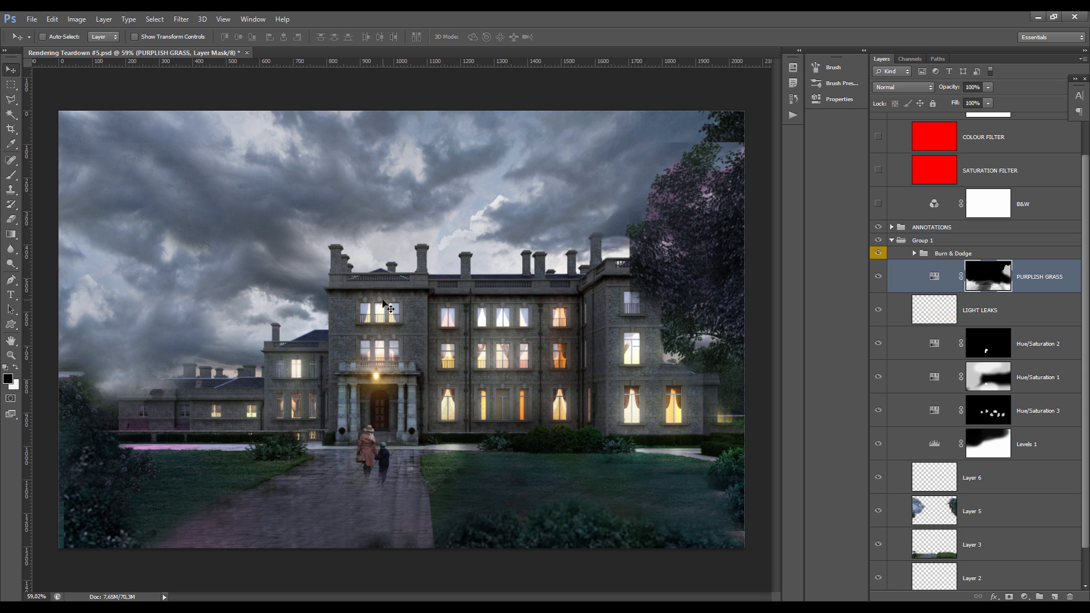